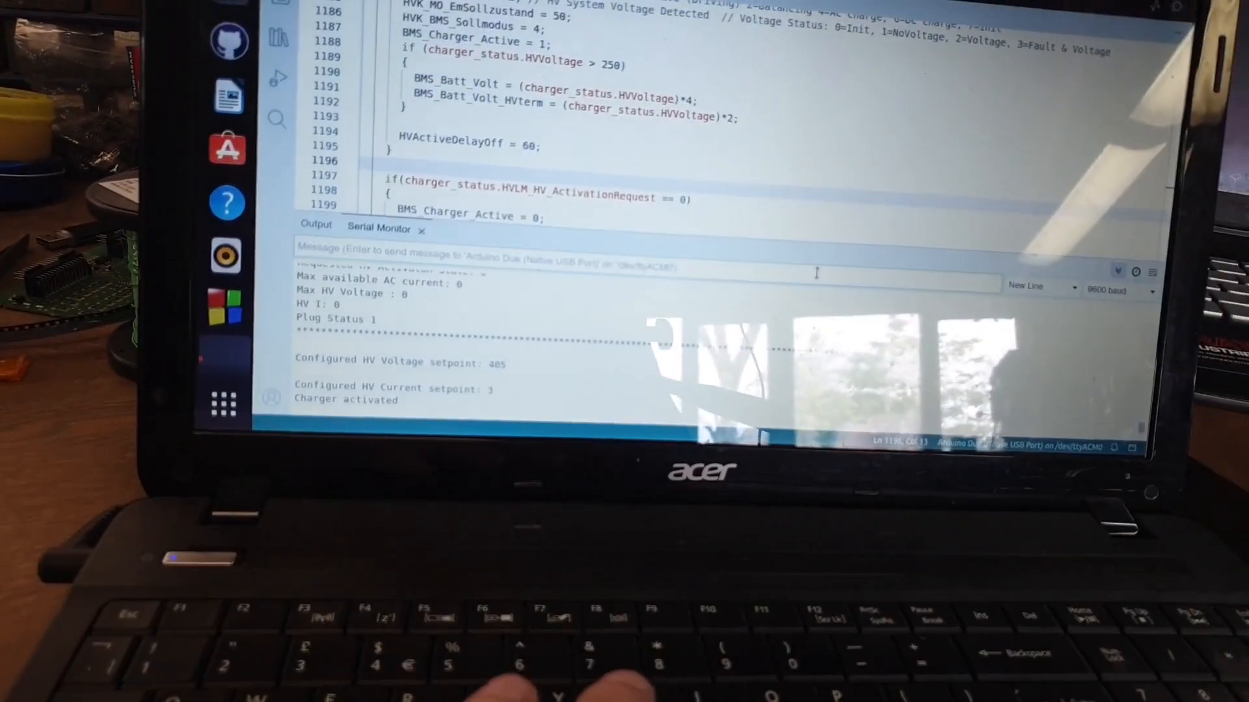
Step: Send the 'd' and 'q41' commands so the serial monitor reports AC Charging with HV activation state 1
type("d")
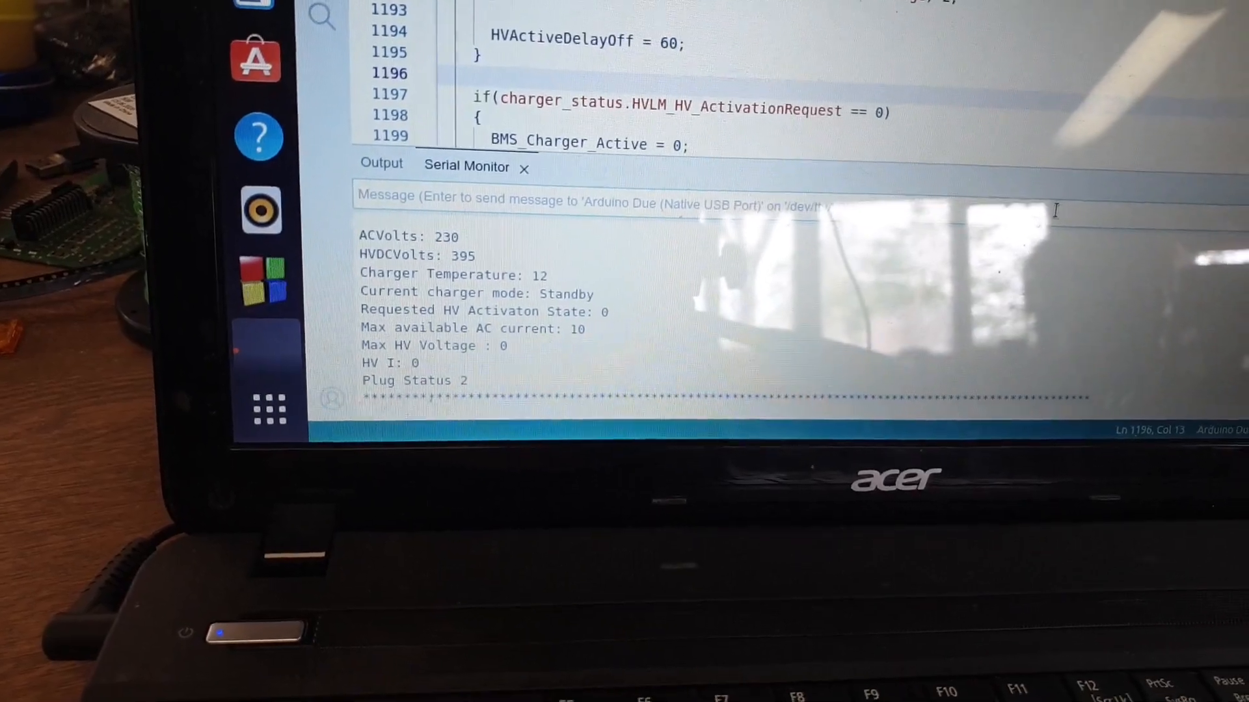
type("q41")
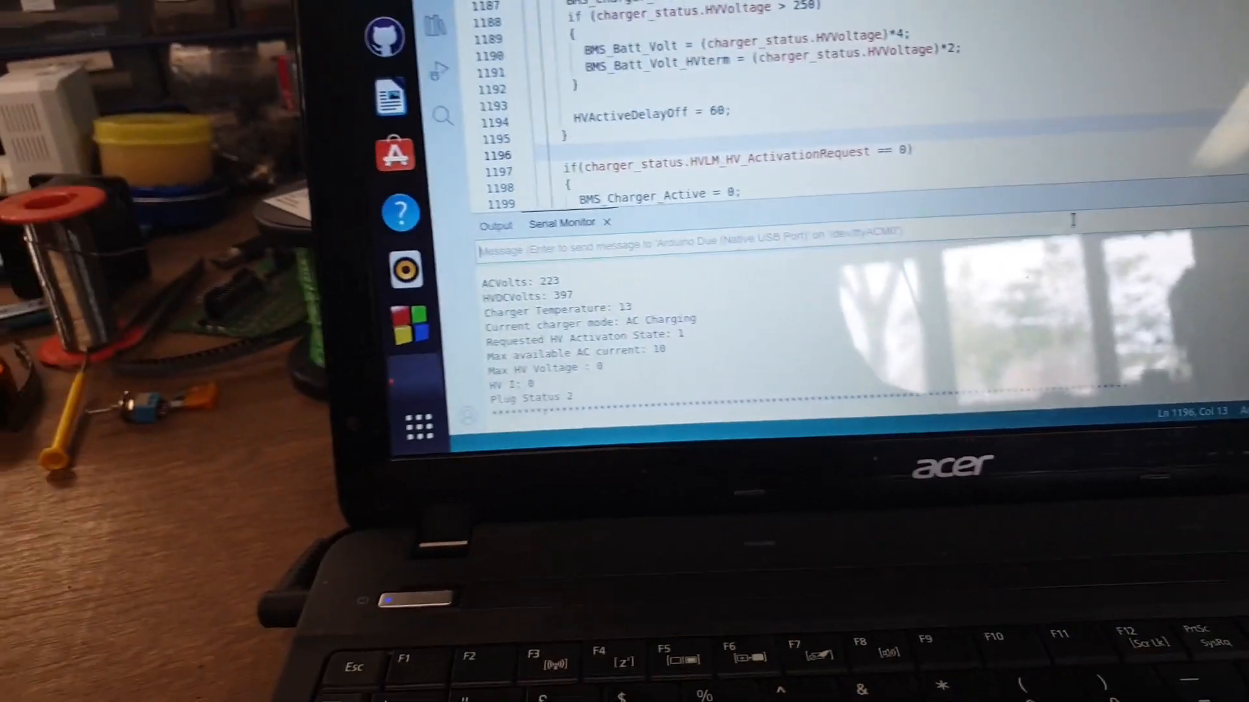
type("s")
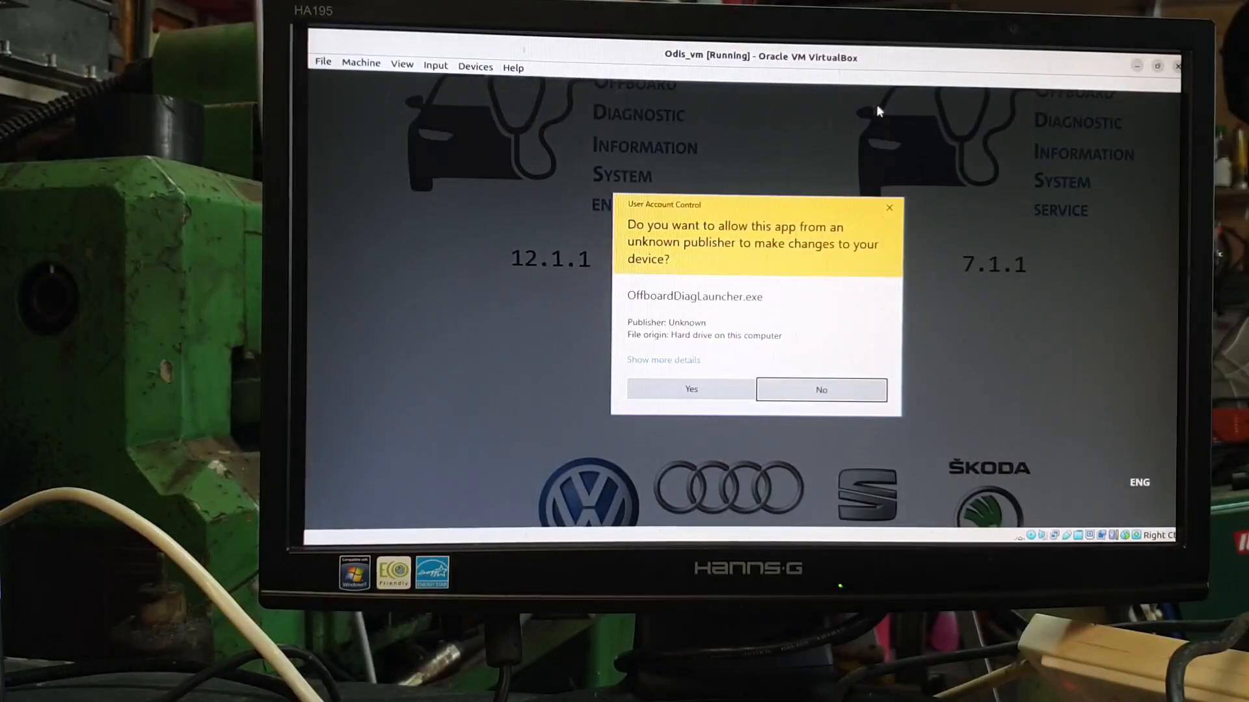
Step: Launch ODIS Engineering, dismiss the ODS9013E online-update error and cancel the updater
left_click(690, 389)
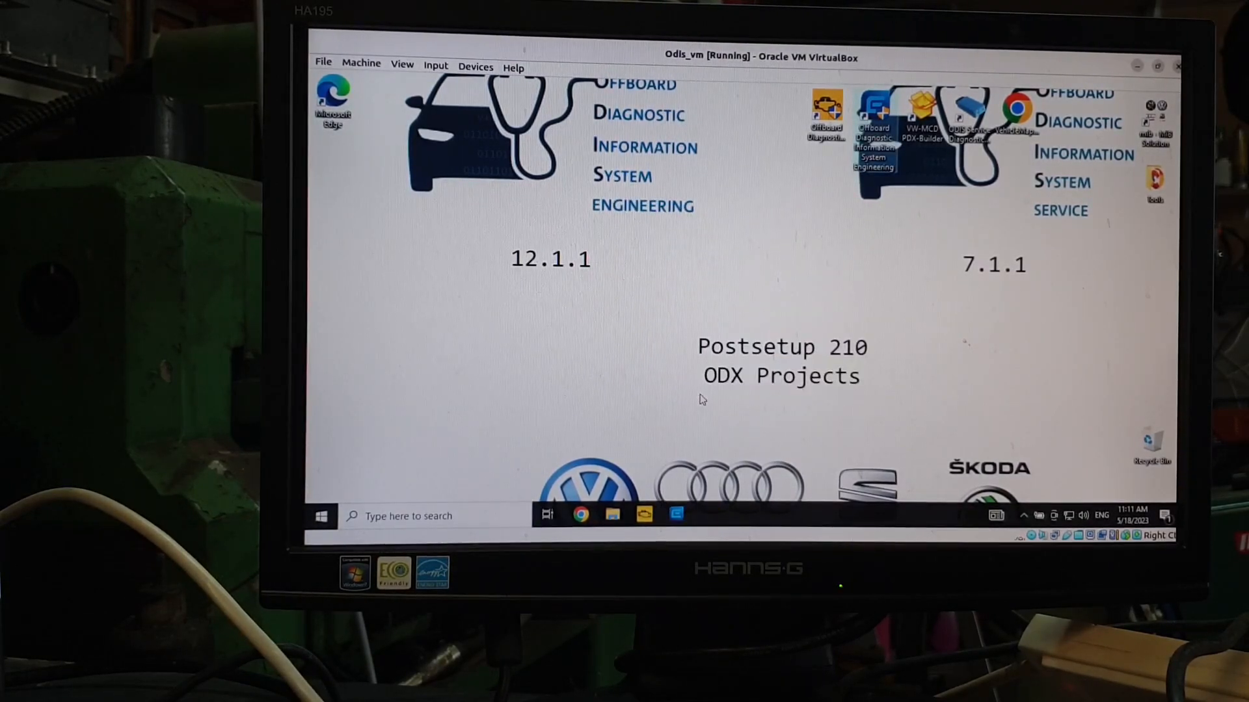
double_click(874, 119)
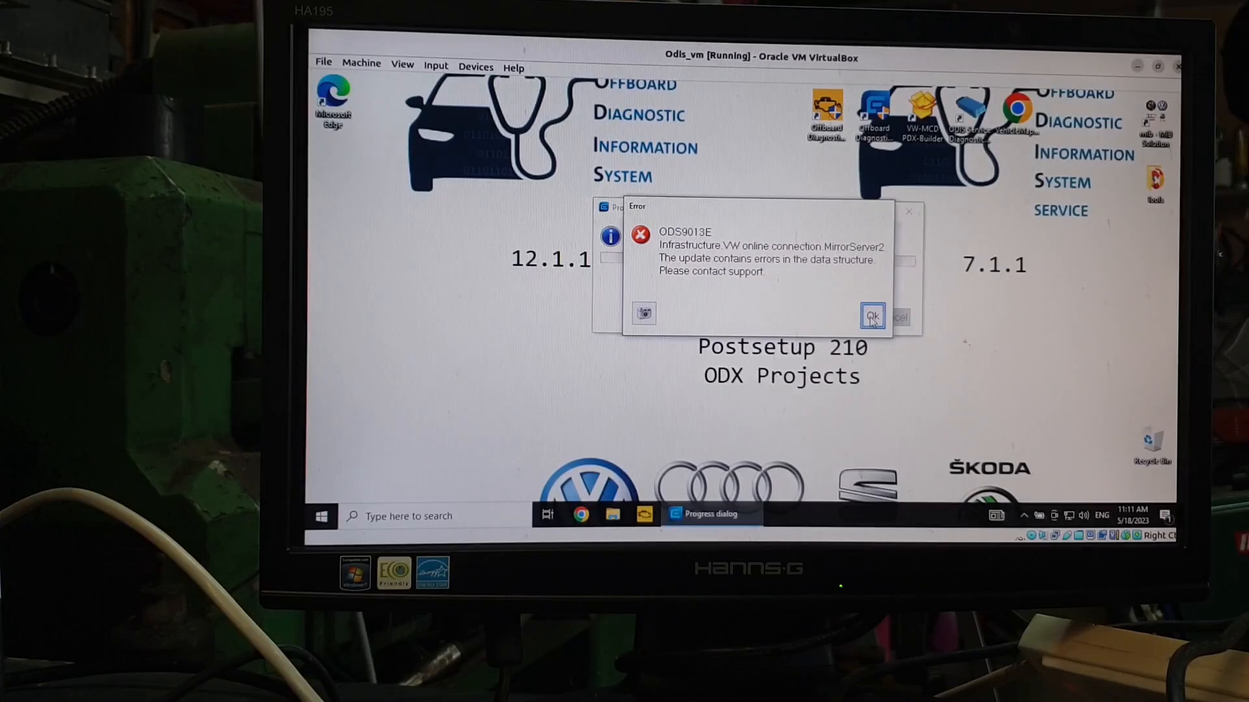
left_click(871, 314)
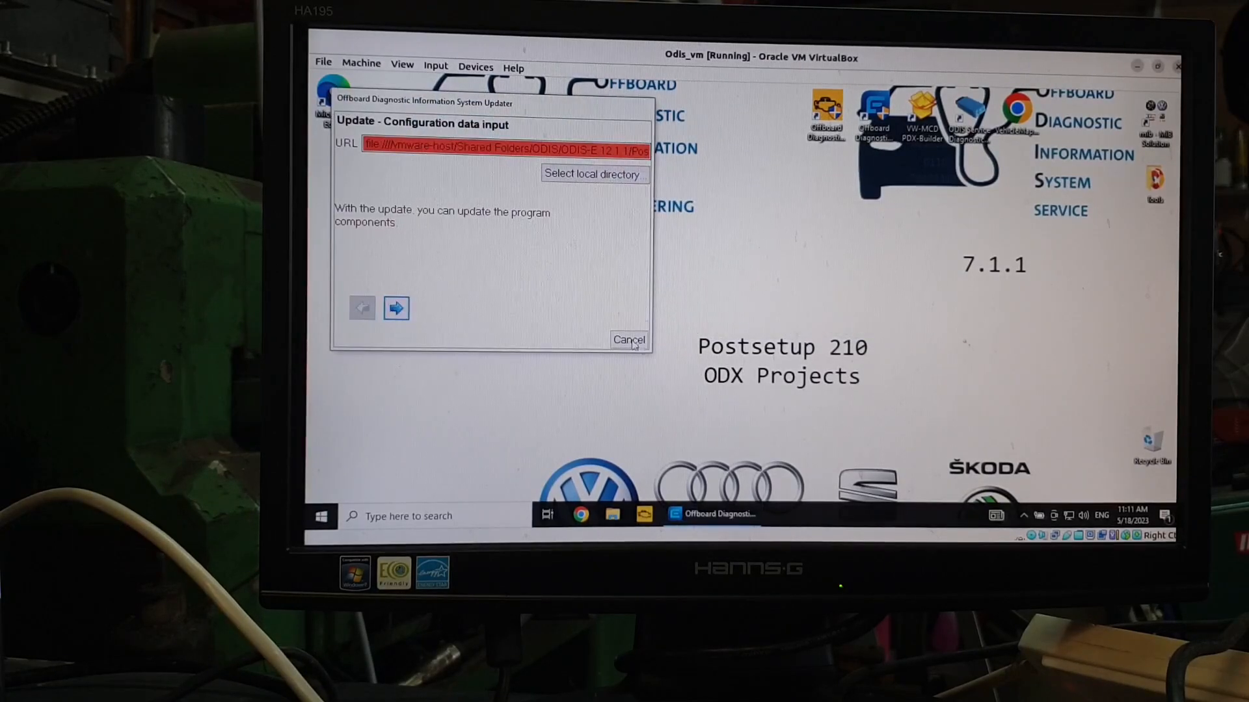
left_click(629, 339)
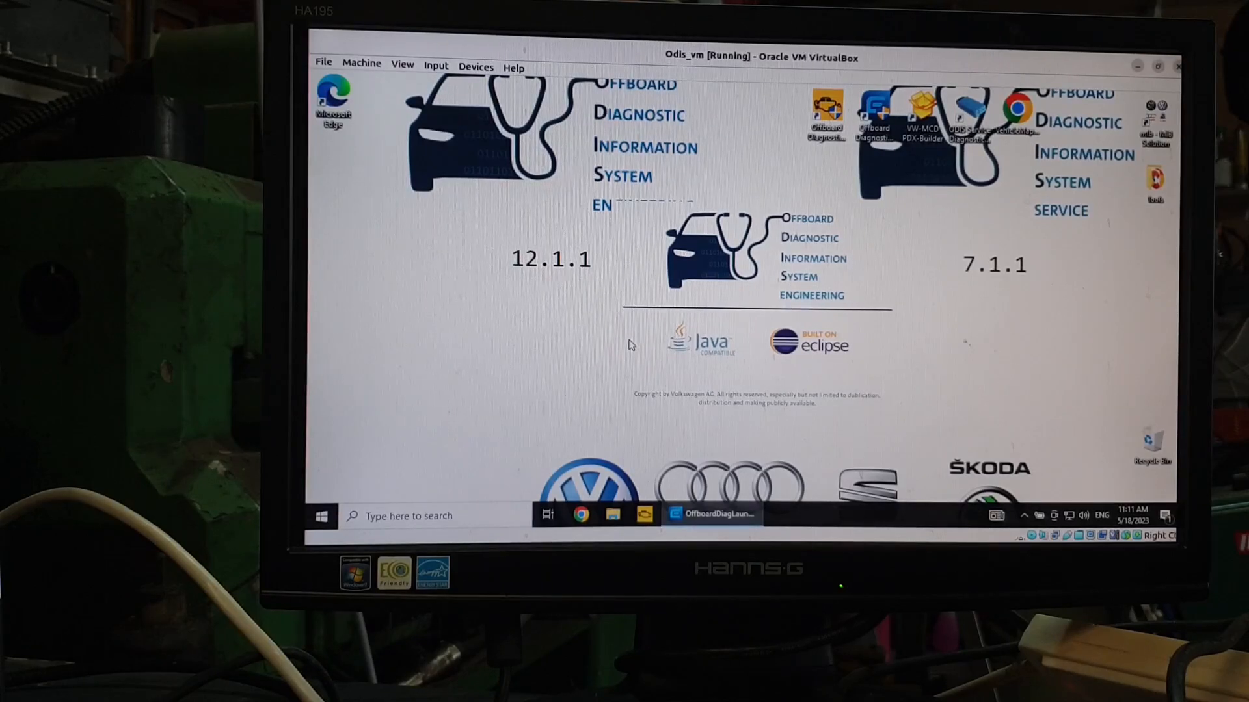
mouse_move(548, 335)
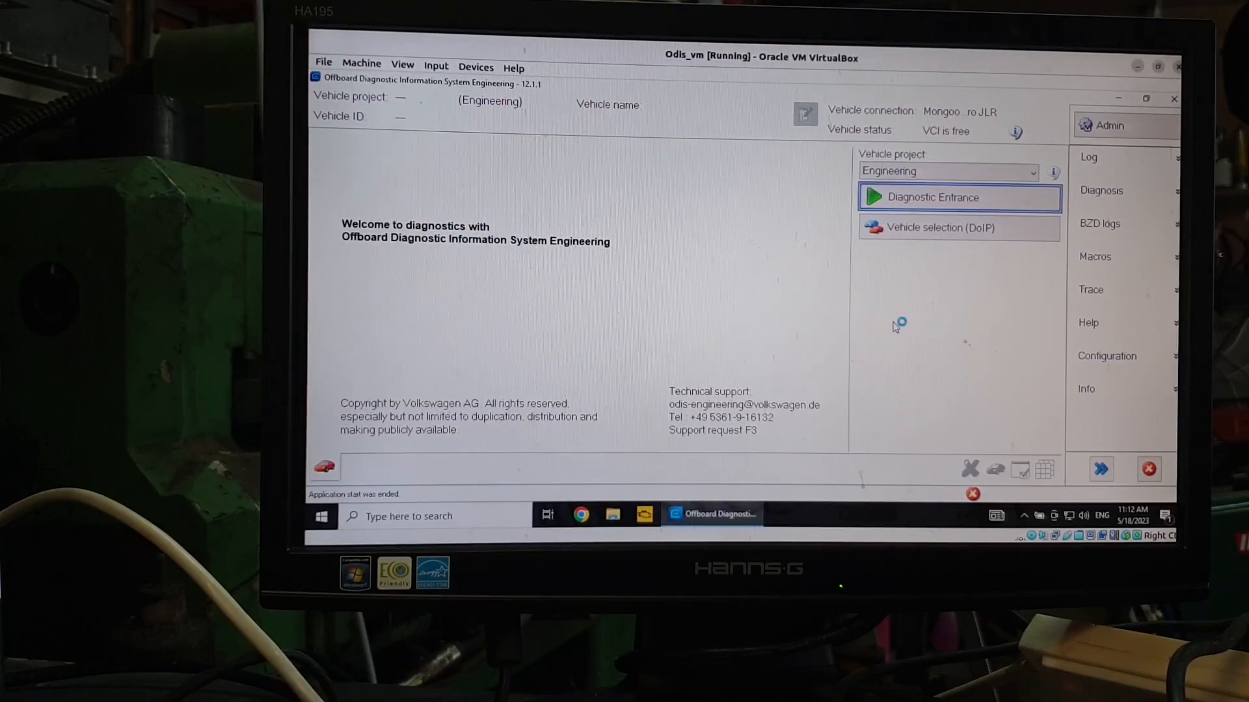
left_click(1106, 355)
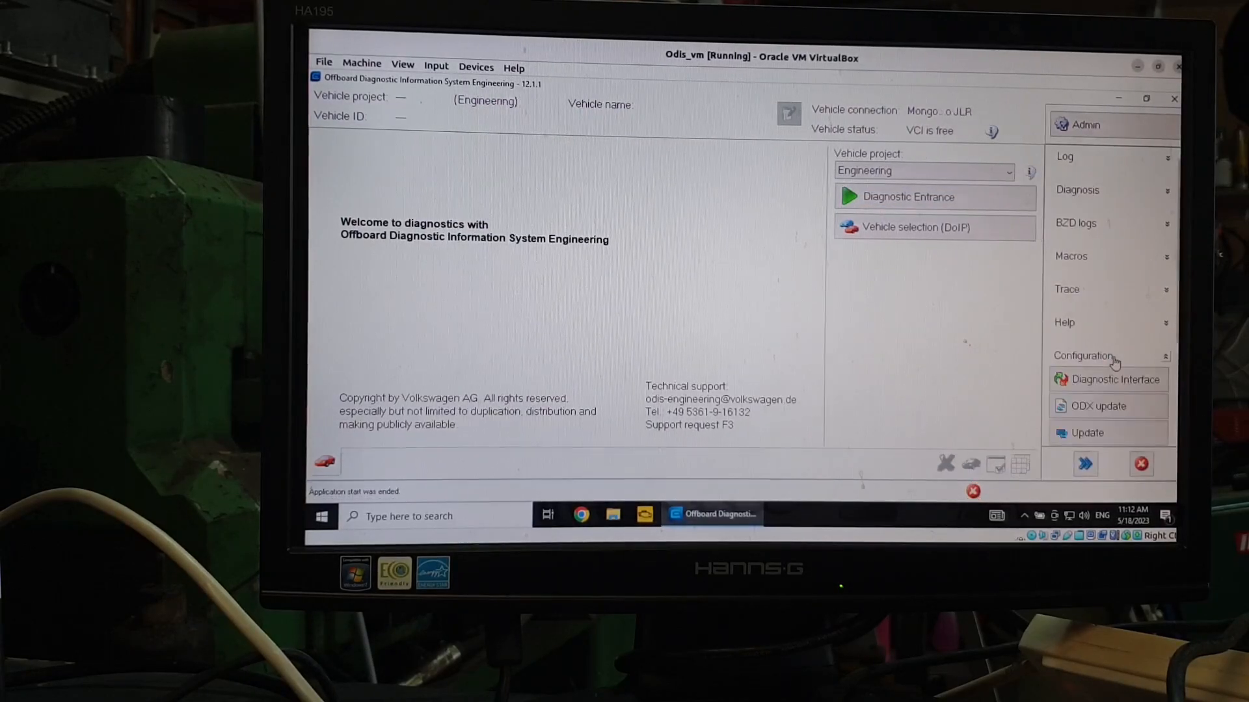
mouse_move(1107, 379)
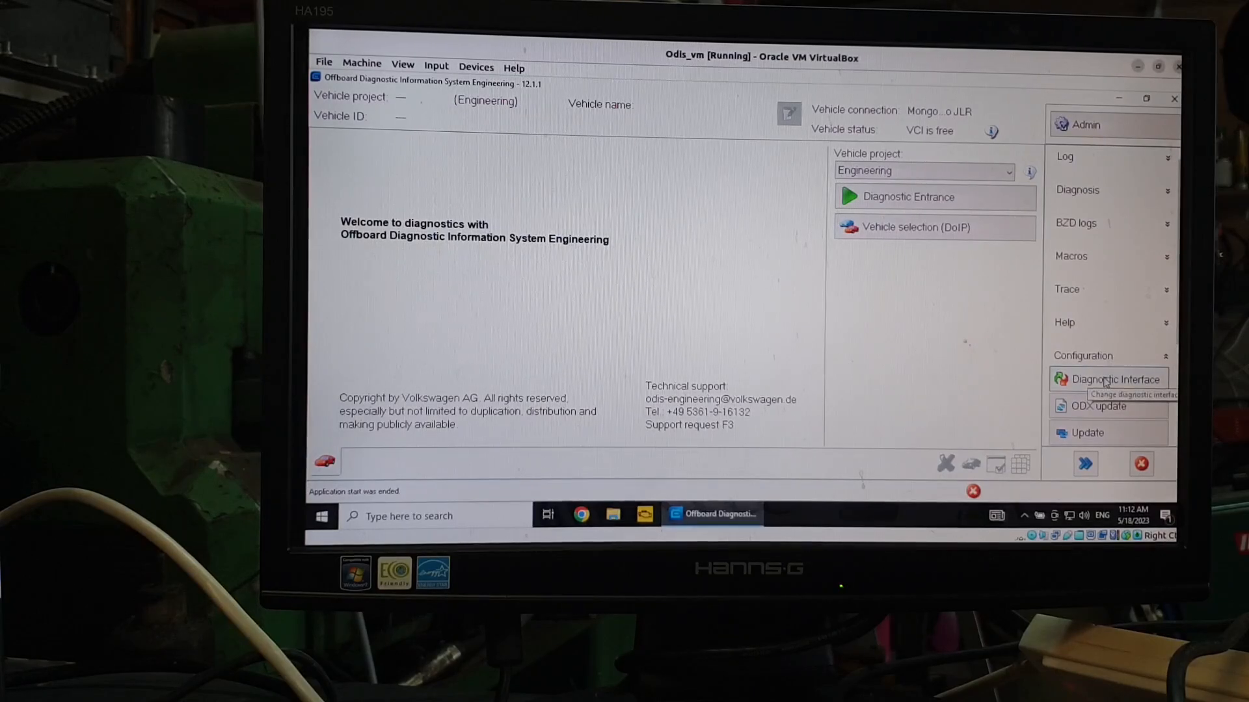
left_click(1116, 378)
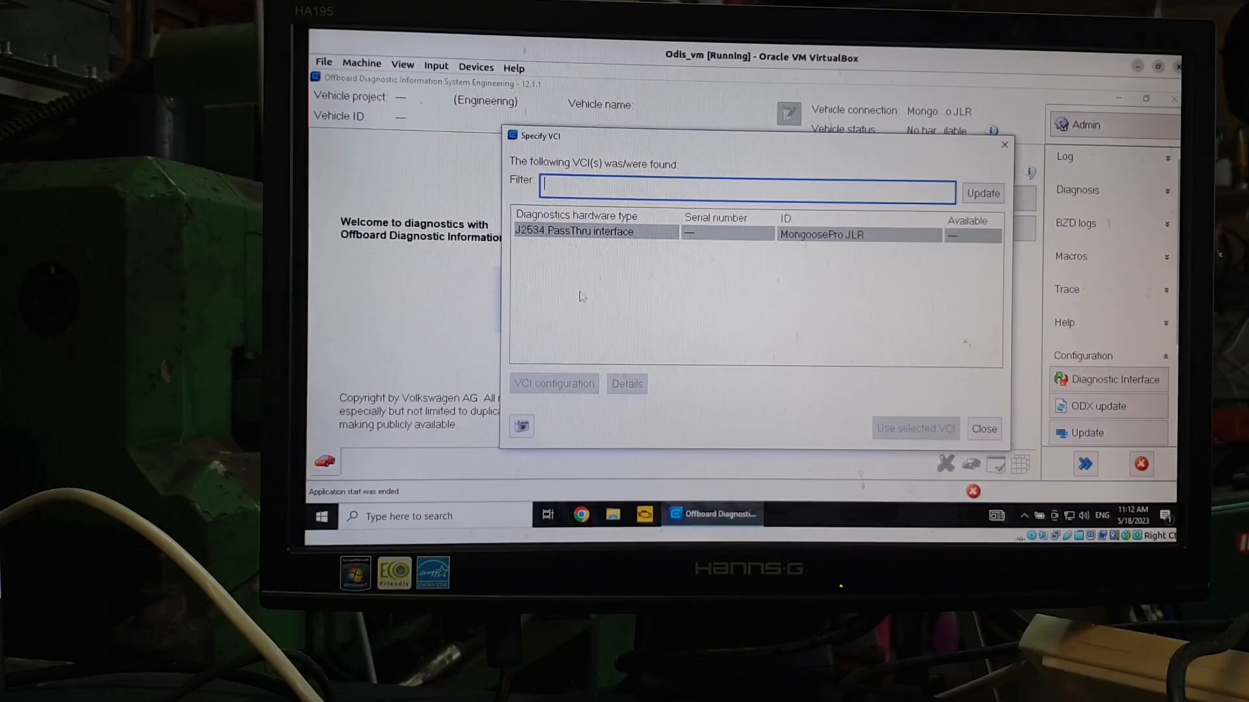
mouse_move(607, 254)
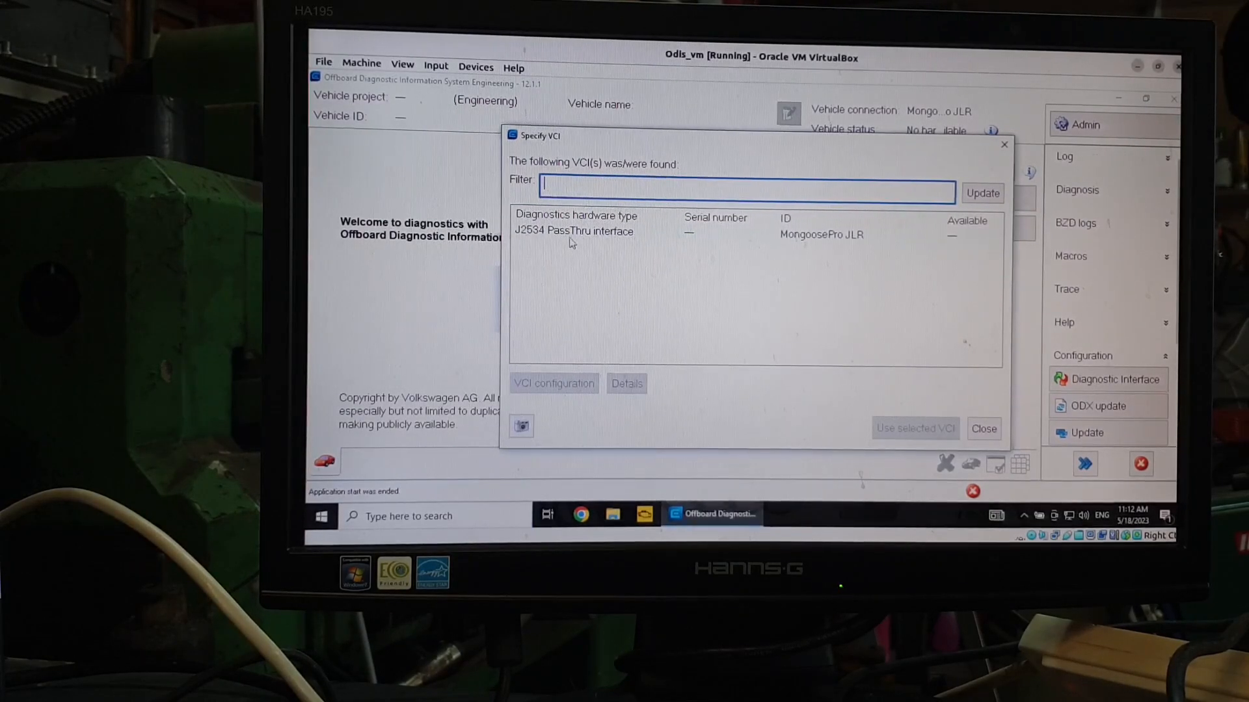
left_click(593, 232)
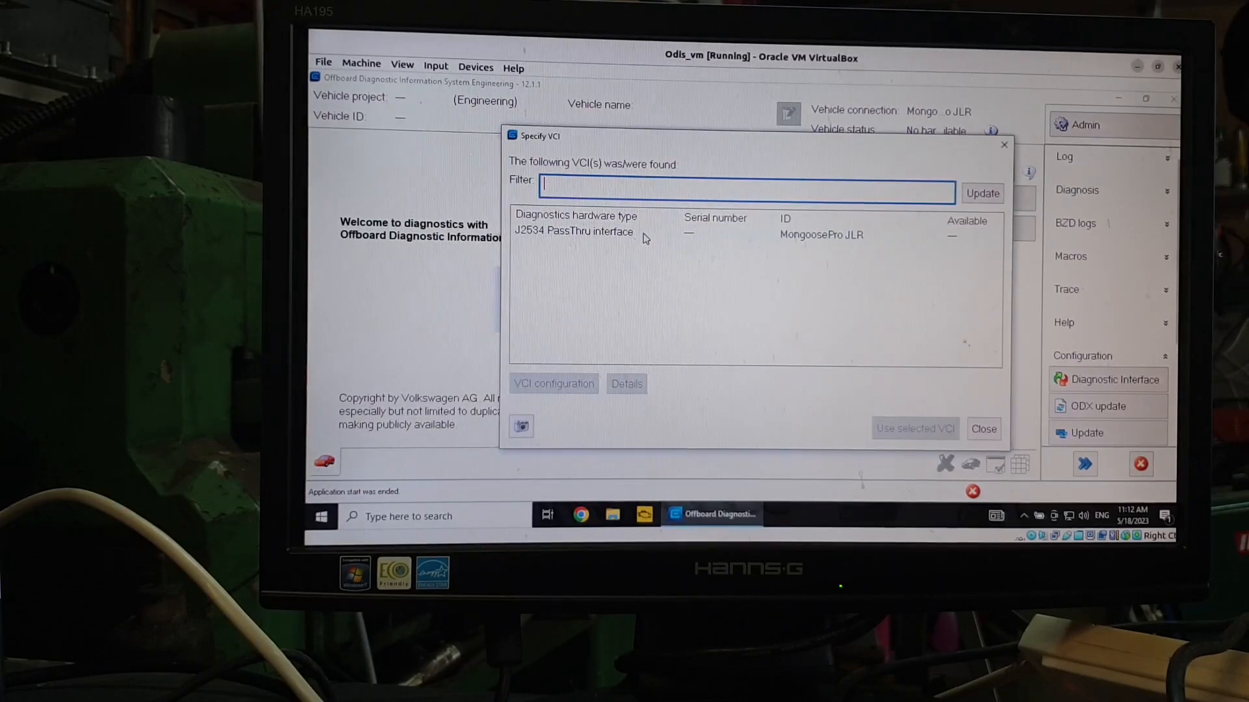
left_click(574, 232)
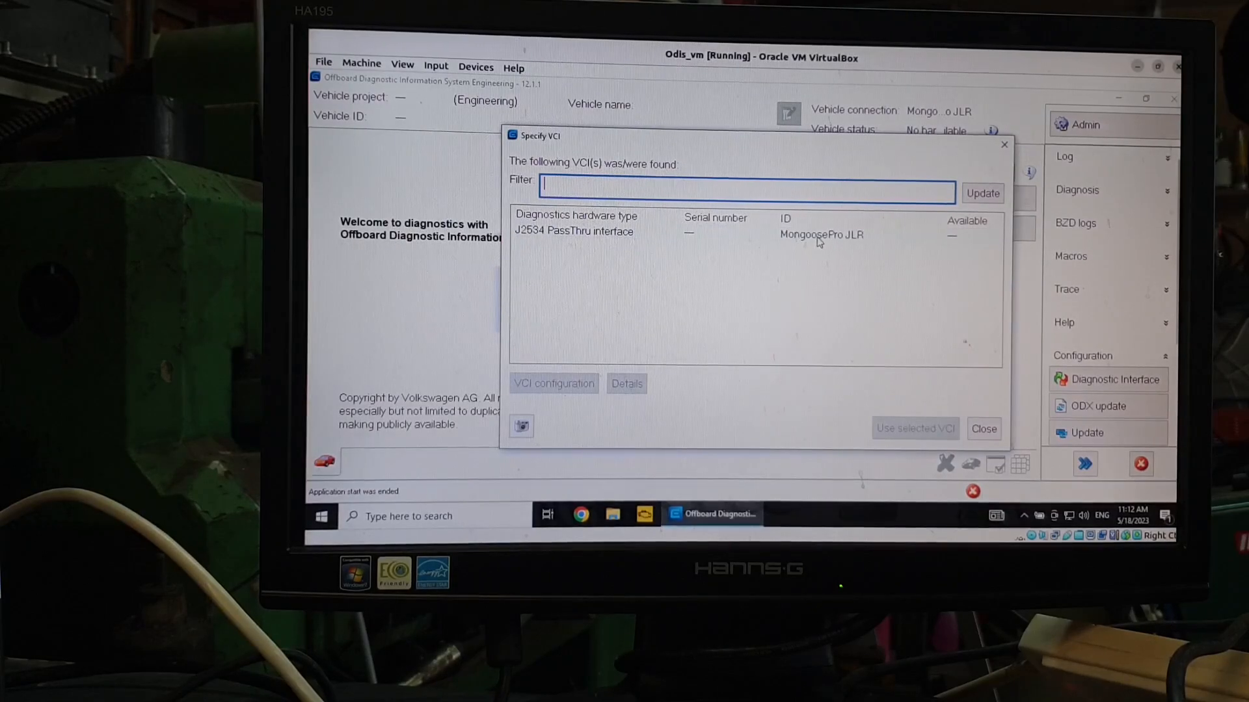
left_click(984, 428)
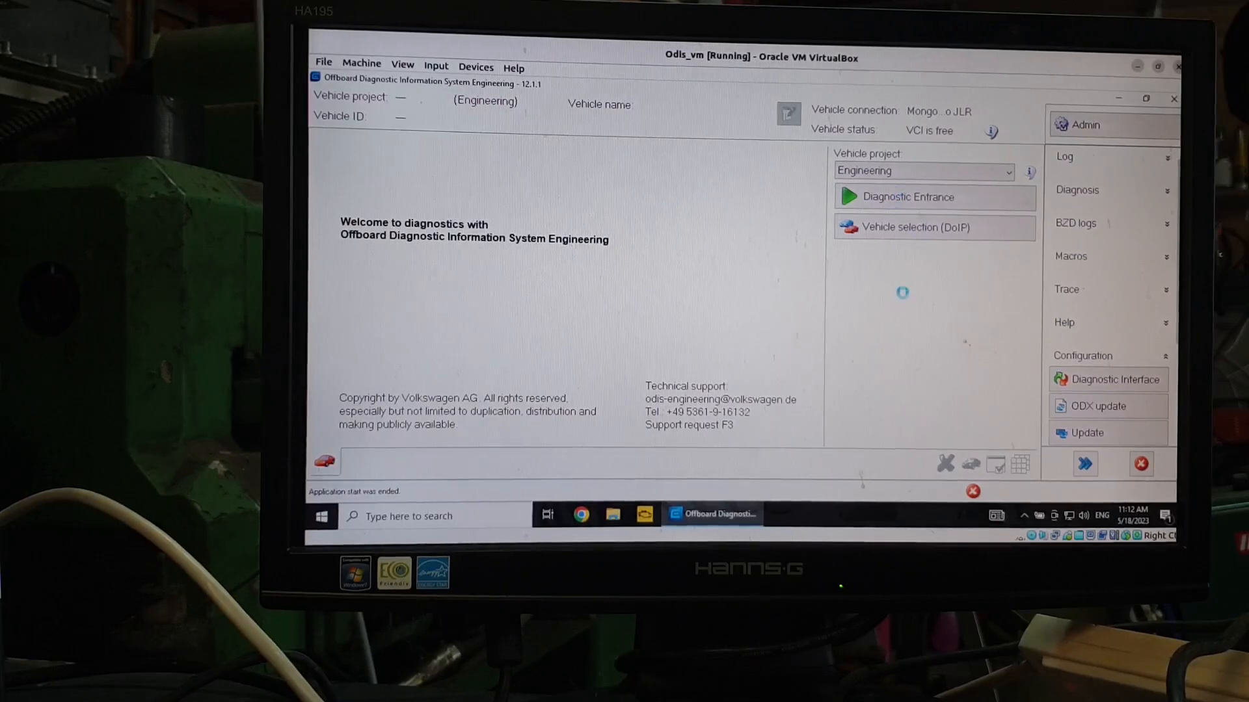
Step: Start Diagnostic Entrance and highlight AU58X_iDEX in the VIS entrance project list
left_click(934, 226)
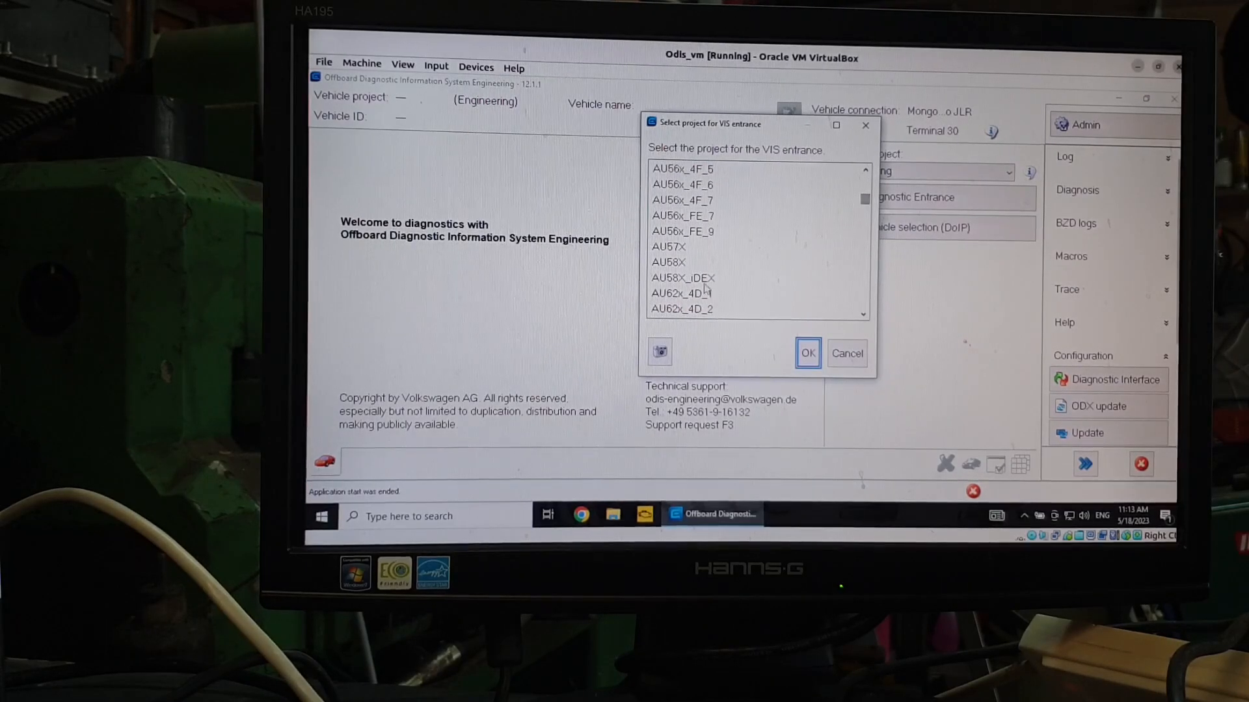
left_click(683, 279)
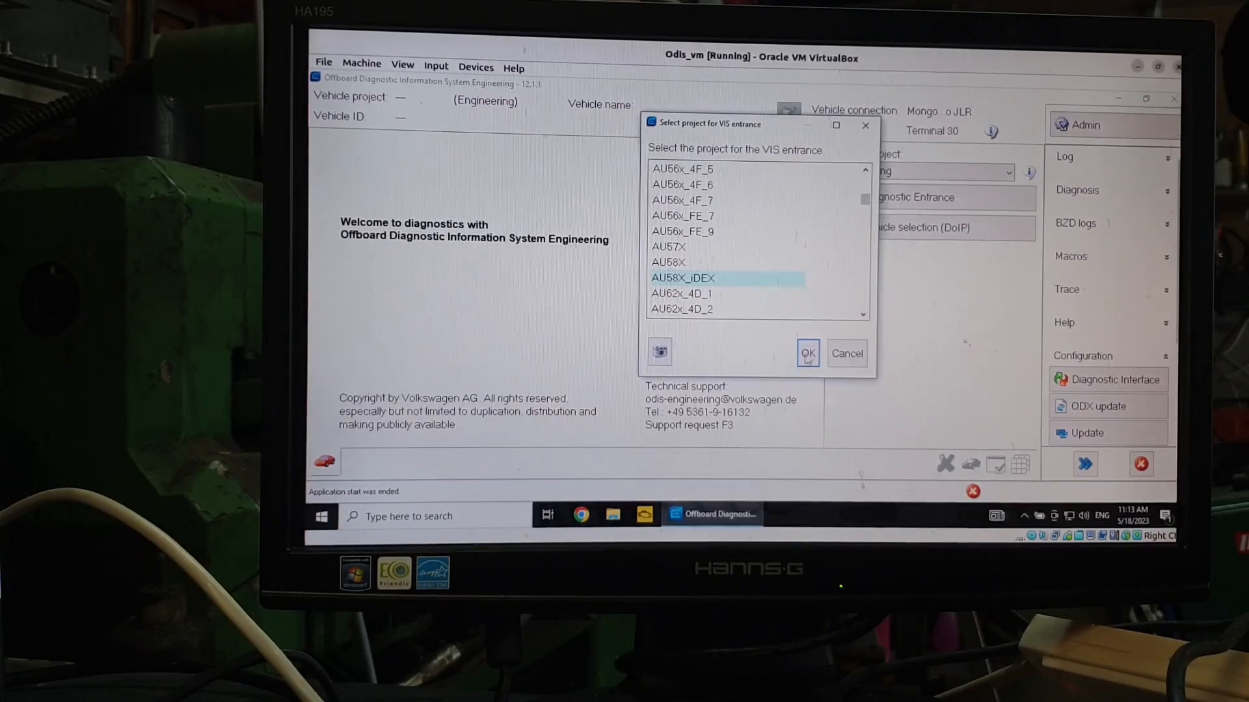
Step: Confirm AU58X_iDEX as the vehicle project and load its Control Module List
left_click(806, 353)
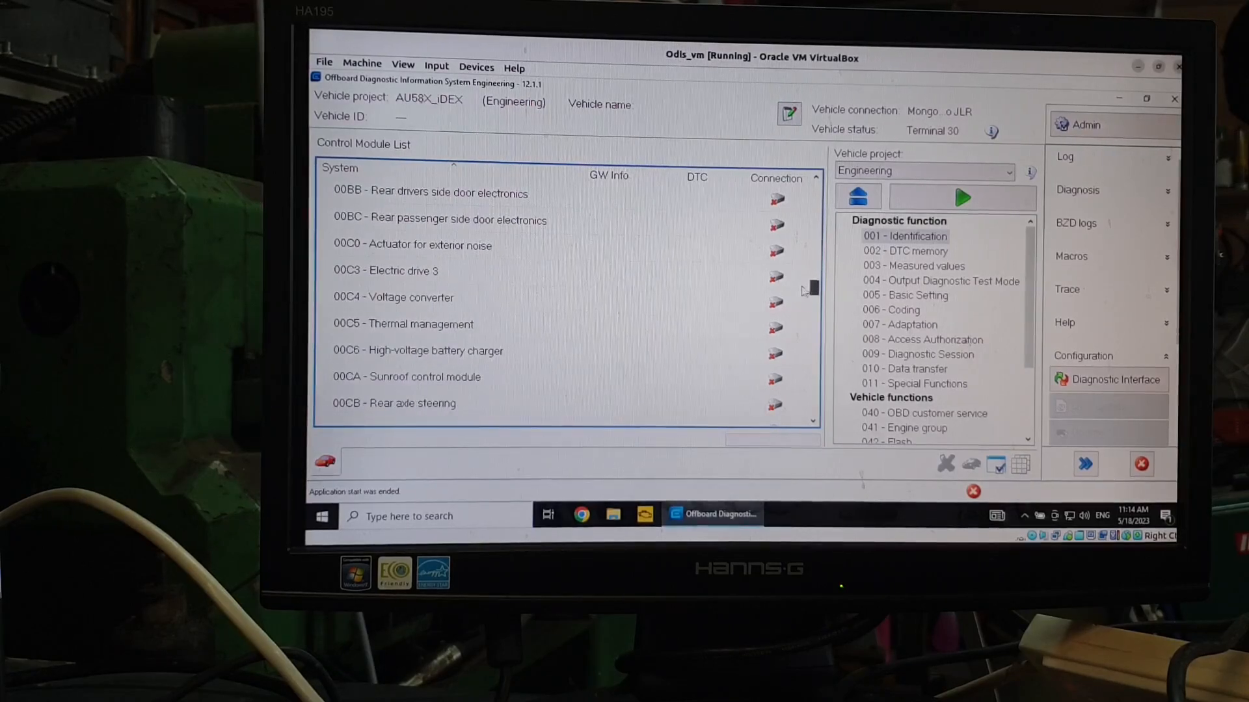
Step: Review the 00C6 high-voltage charger's full identification (OBC KOSTAL, 5QE915684J) and close the ID view
left_click(438, 350)
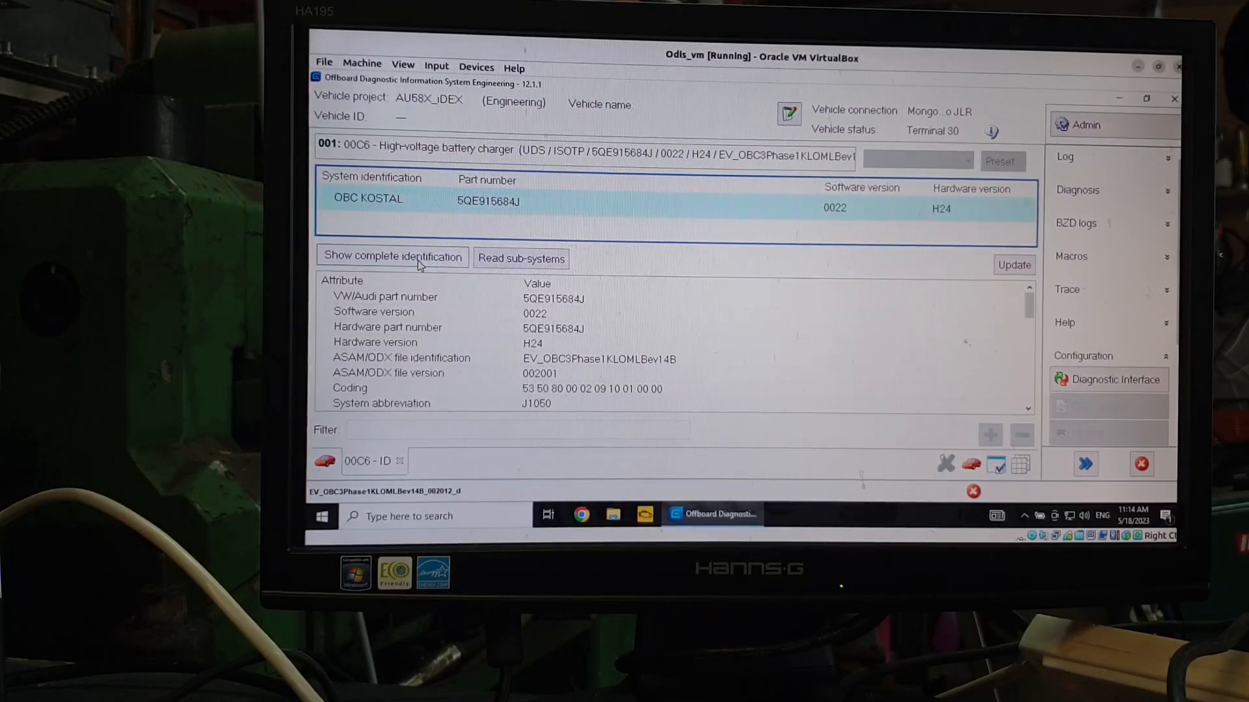
left_click(392, 256)
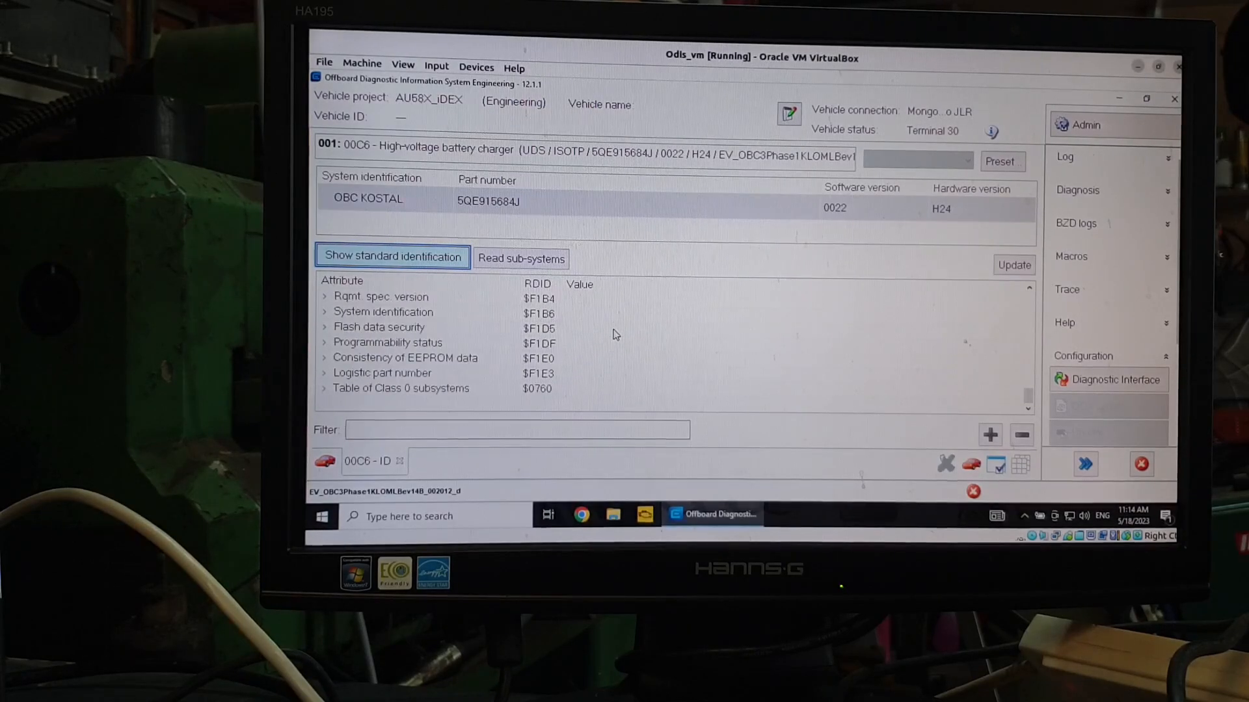
scroll("down", 3)
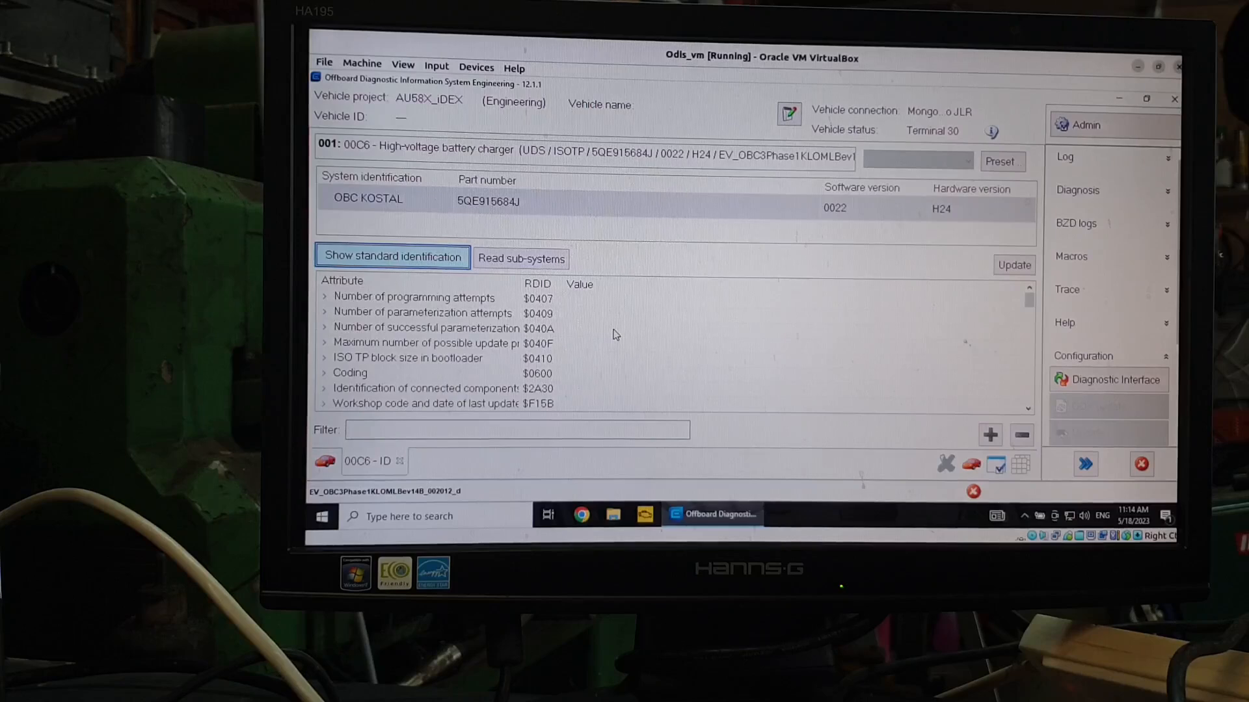
left_click(521, 257)
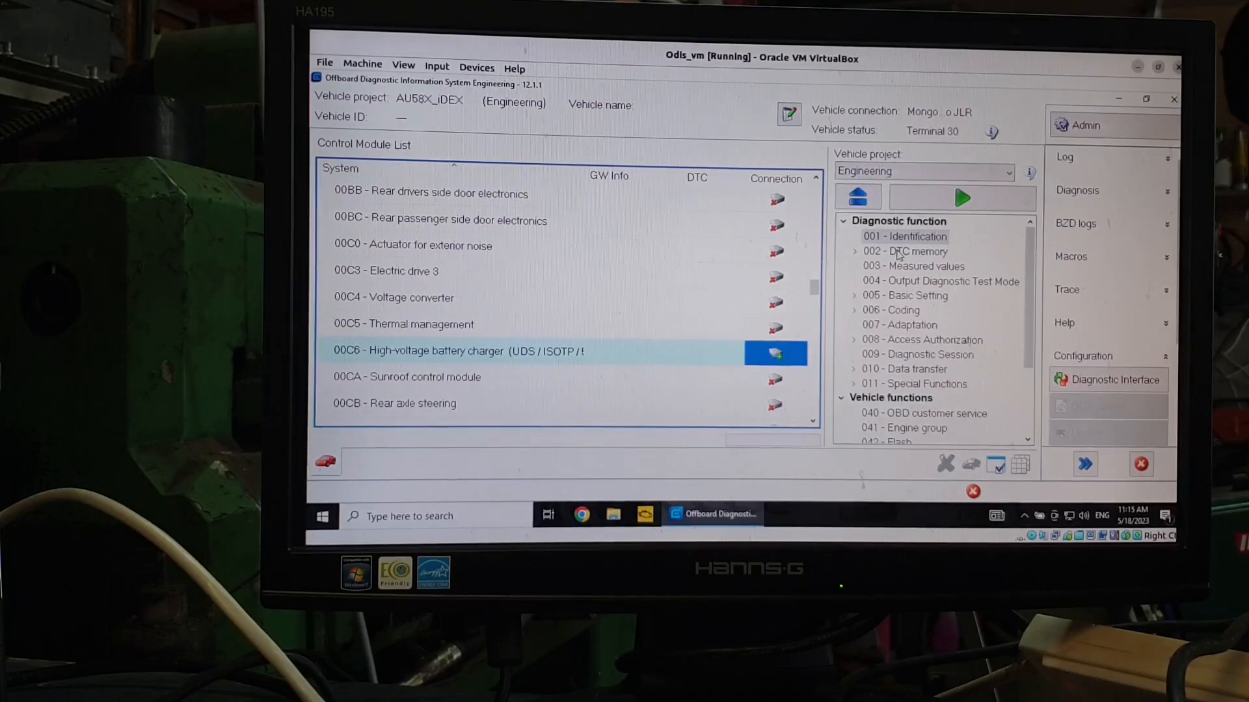
Step: Clear the 00C6 charger's DTC memory via OBD - clear and refresh to confirm no entries remain
left_click(905, 251)
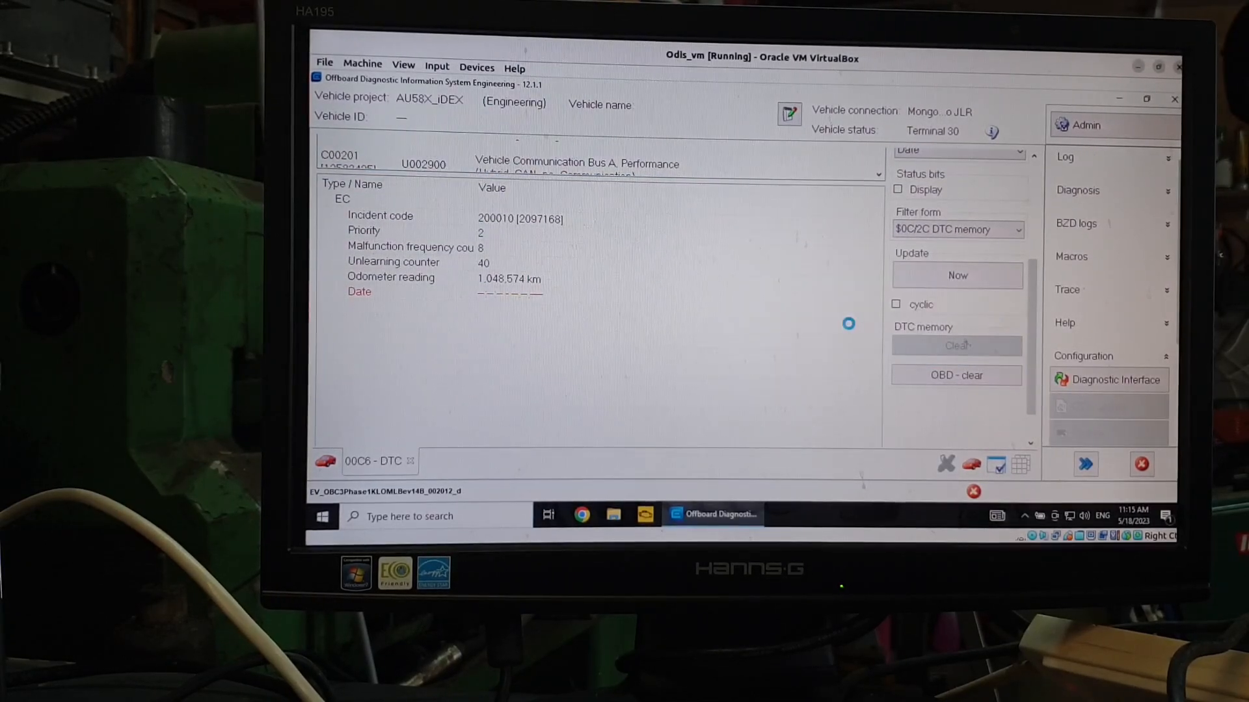
left_click(956, 374)
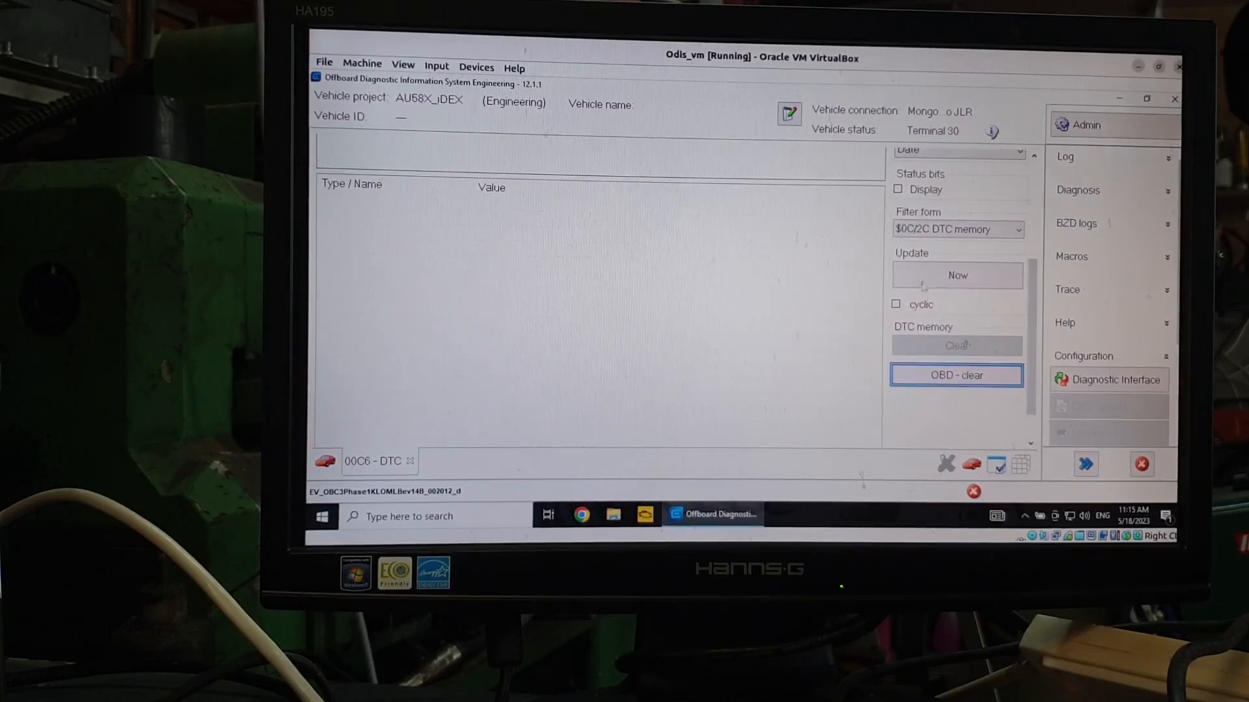
left_click(956, 274)
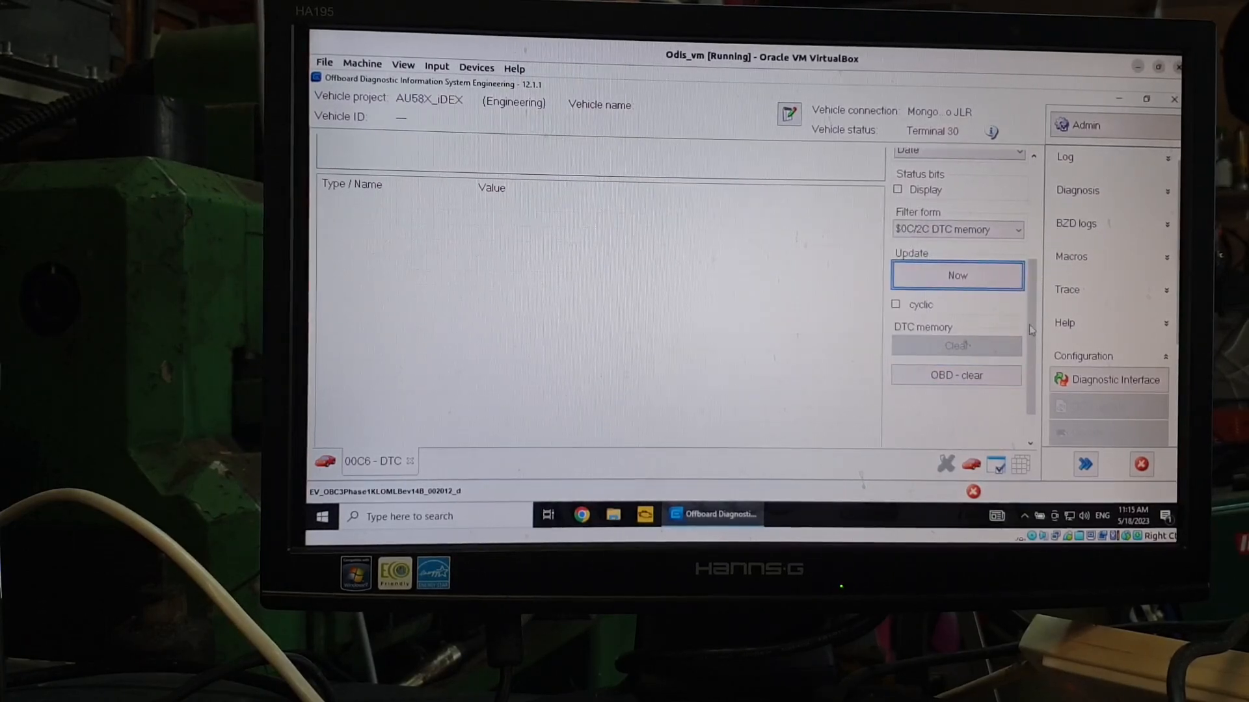
left_click(956, 275)
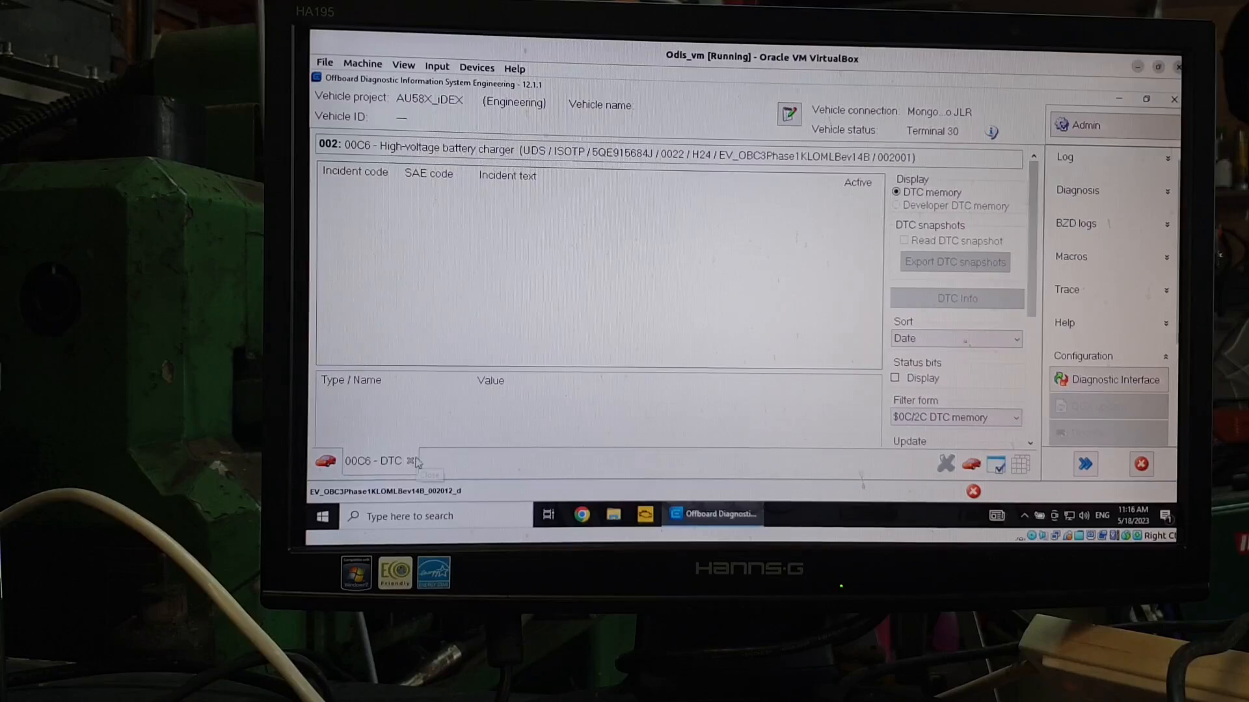
mouse_move(371, 461)
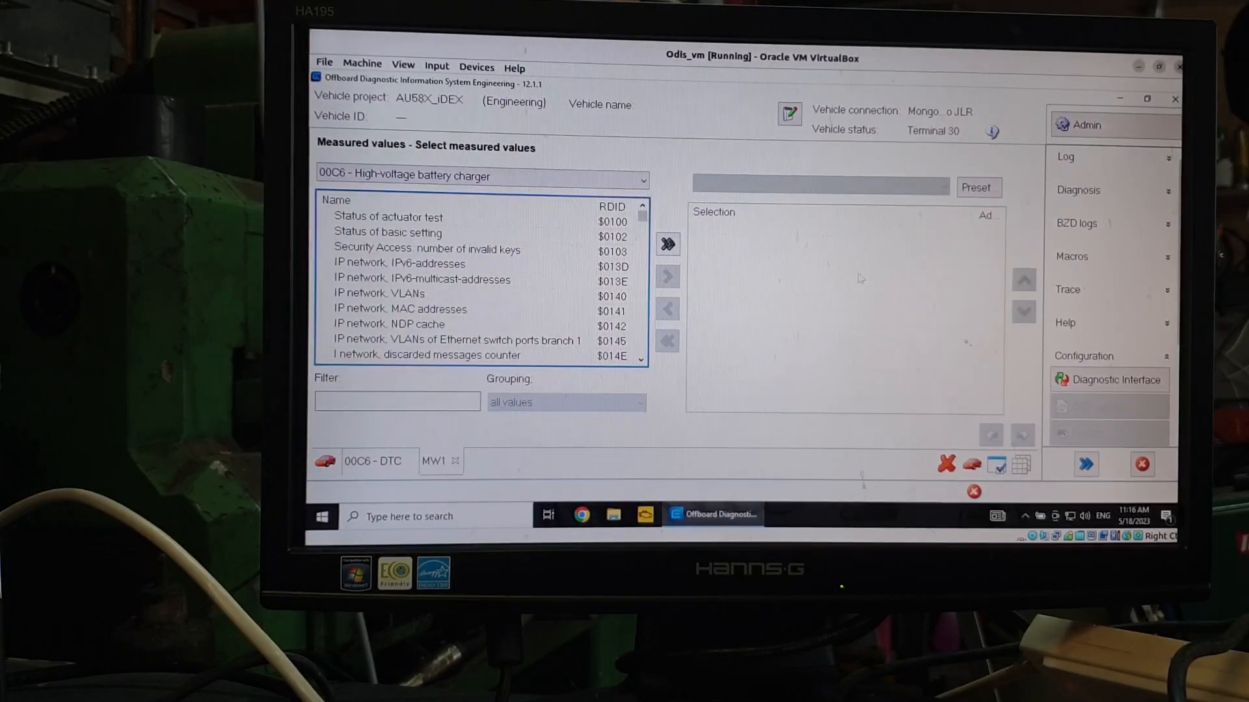
Step: Filter measured values by 'voltag' and add HV charger output voltage and AC line voltage to the selection
left_click(396, 402)
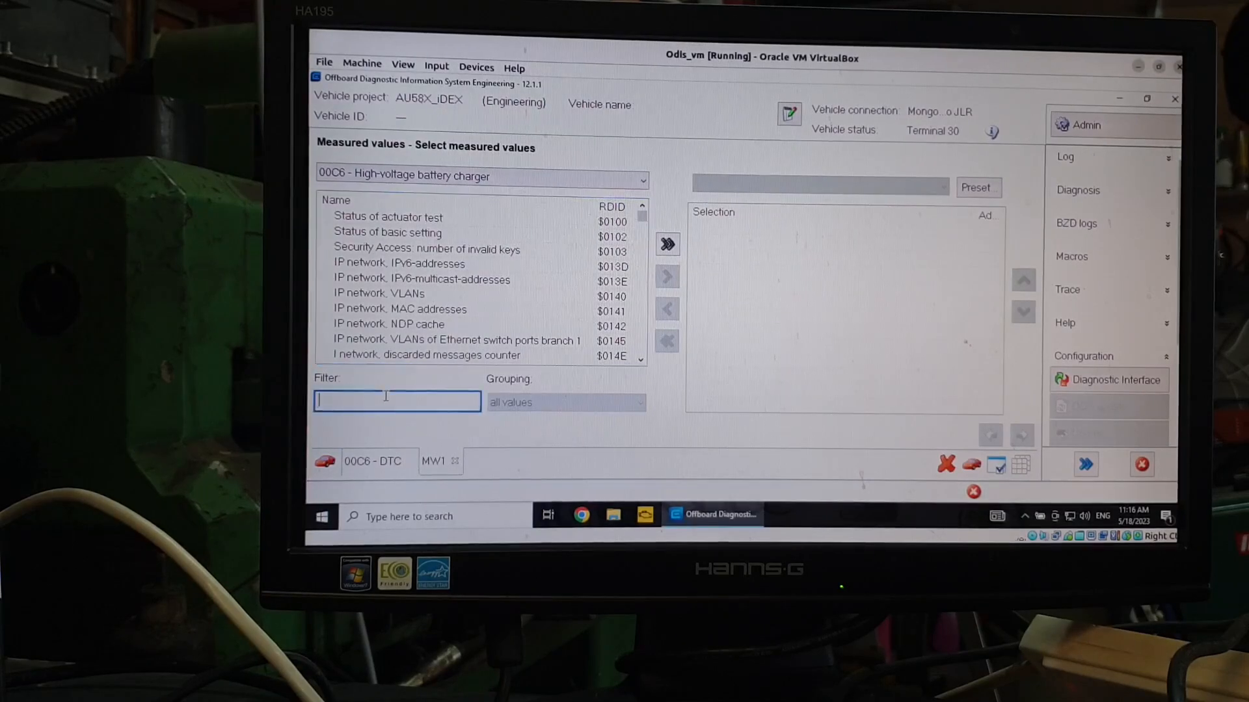
type("volta")
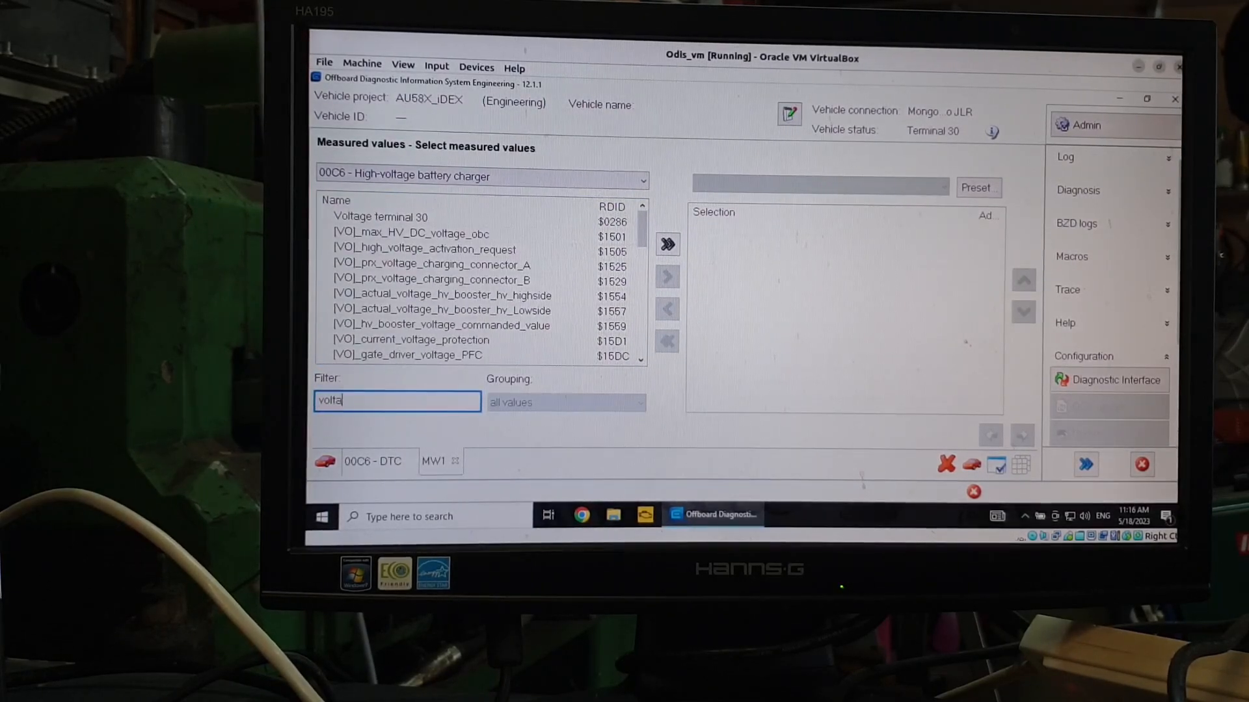
type("g")
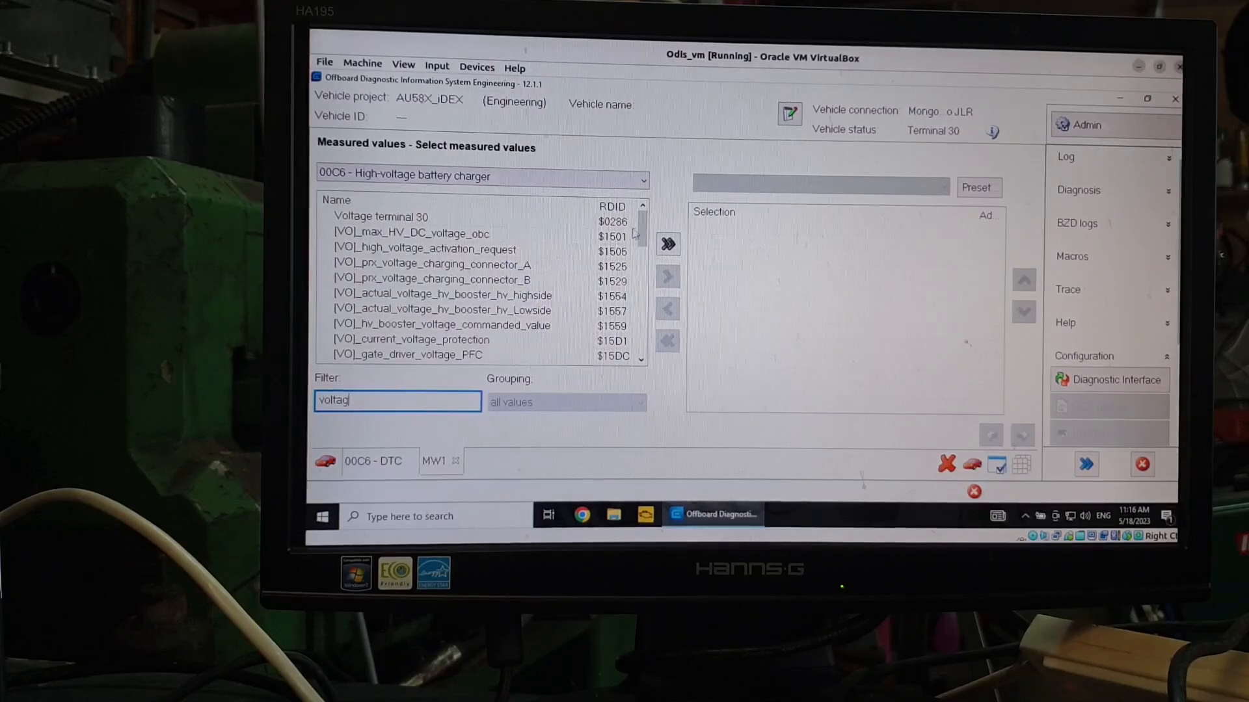
scroll("down", 3)
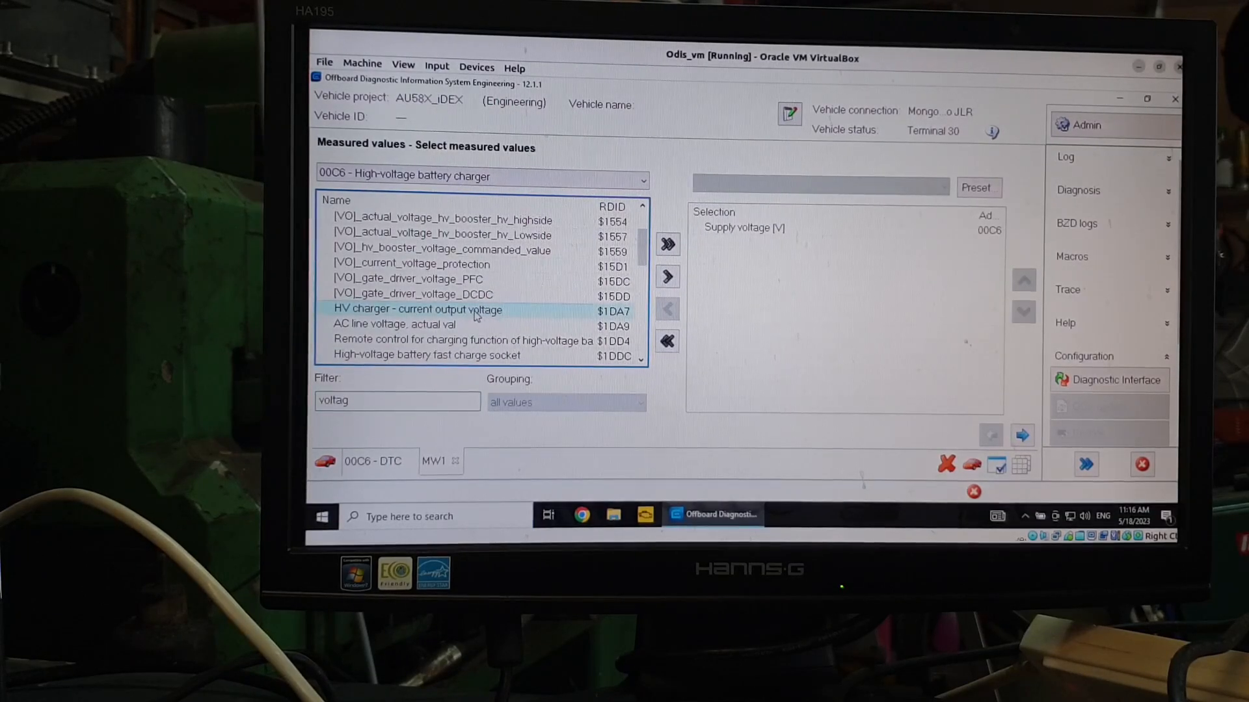
left_click(667, 276)
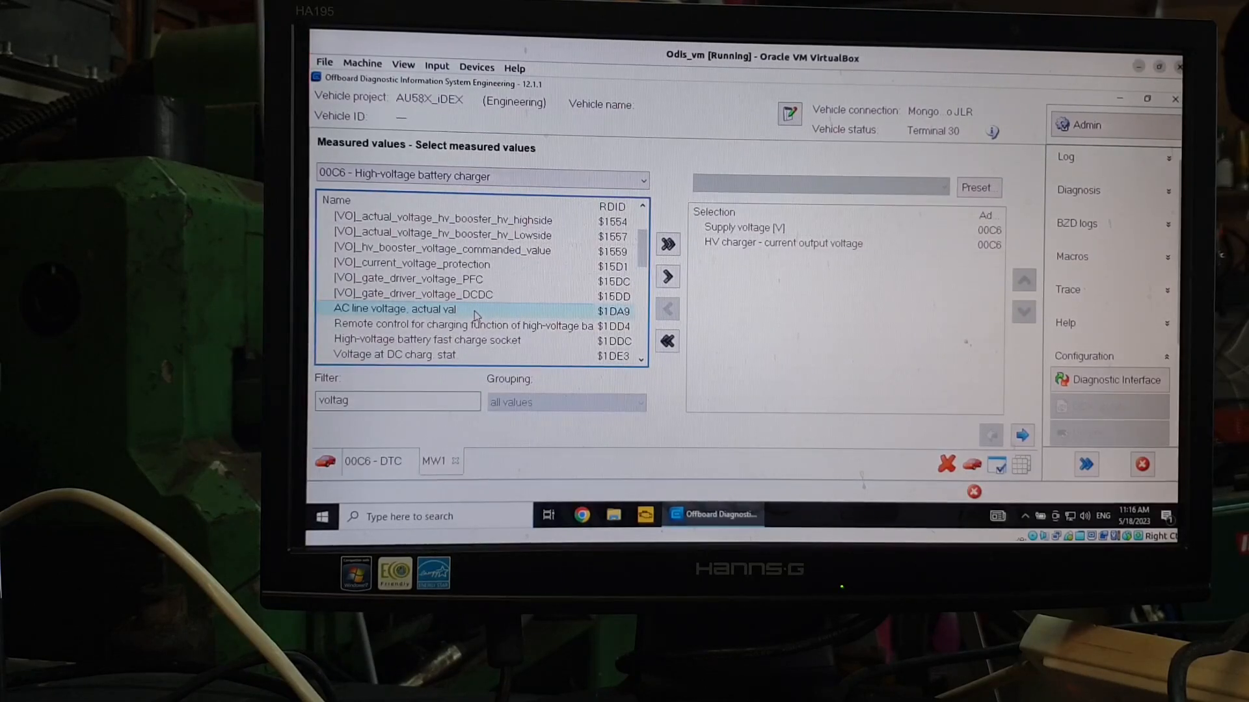
left_click(668, 275)
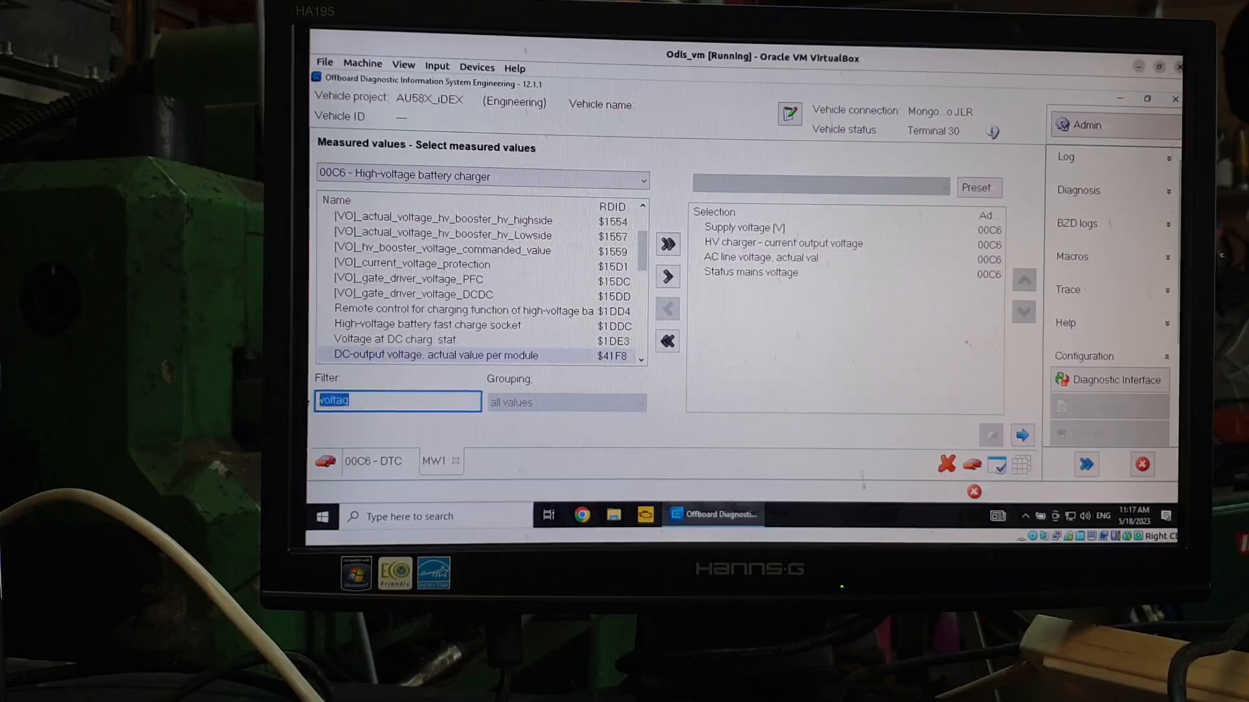
Step: Filter by 'sta', add the charging and HVLM status values, and proceed with the selection
type("stau")
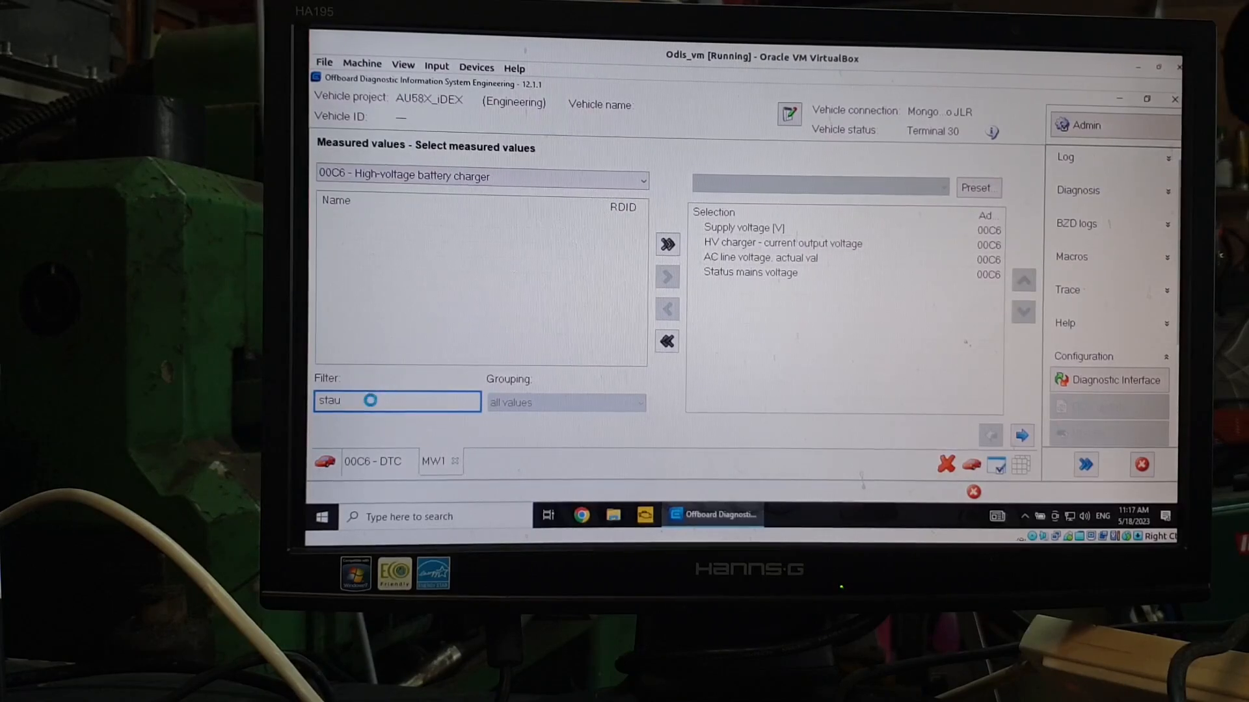
key("Backspace")
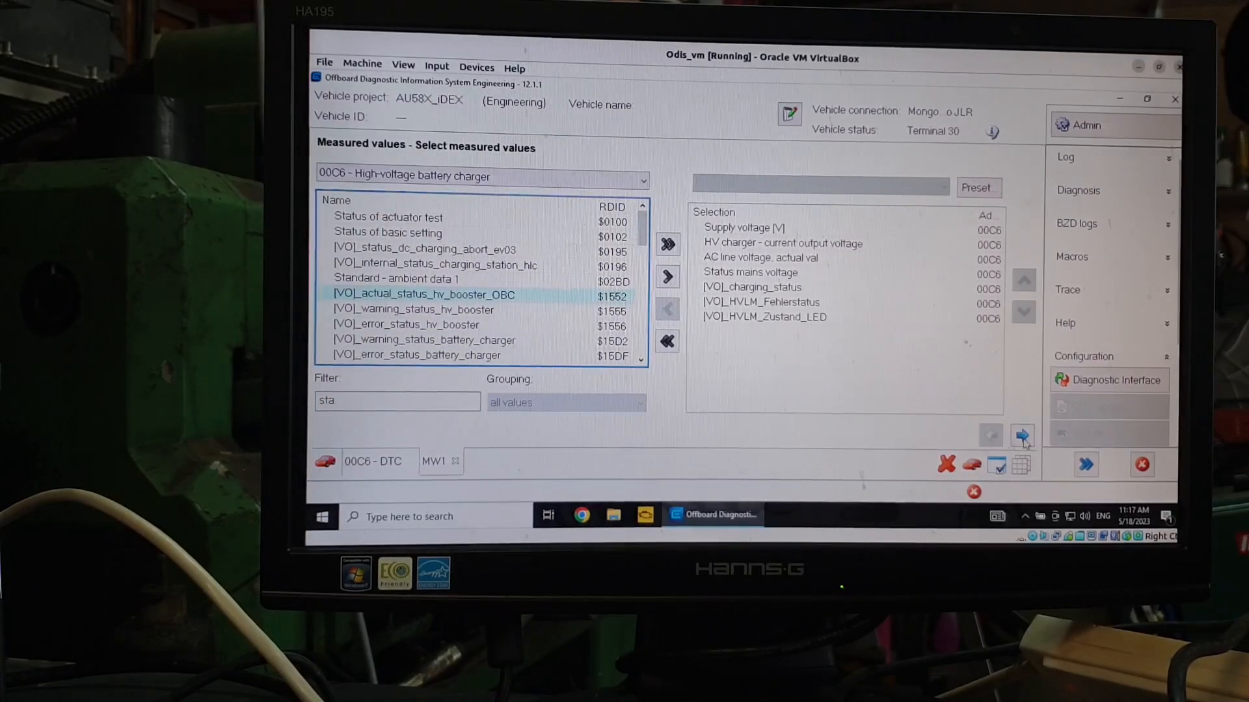
left_click(1022, 437)
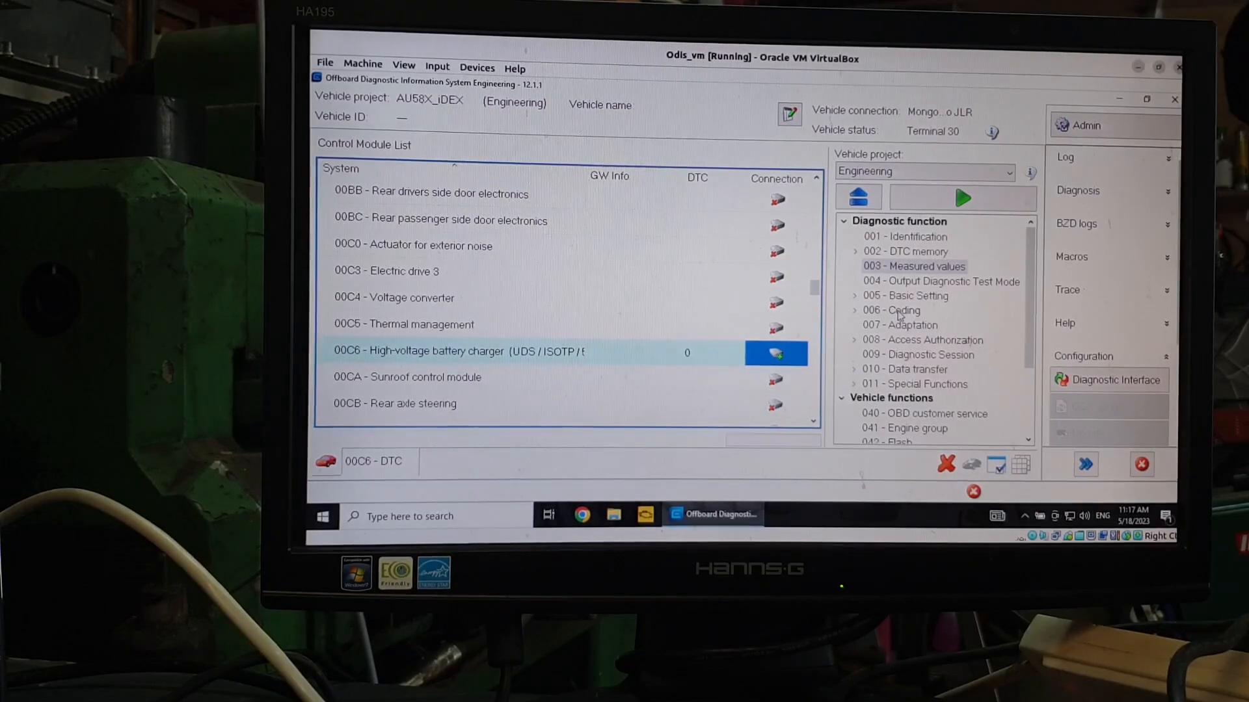
left_click(903, 310)
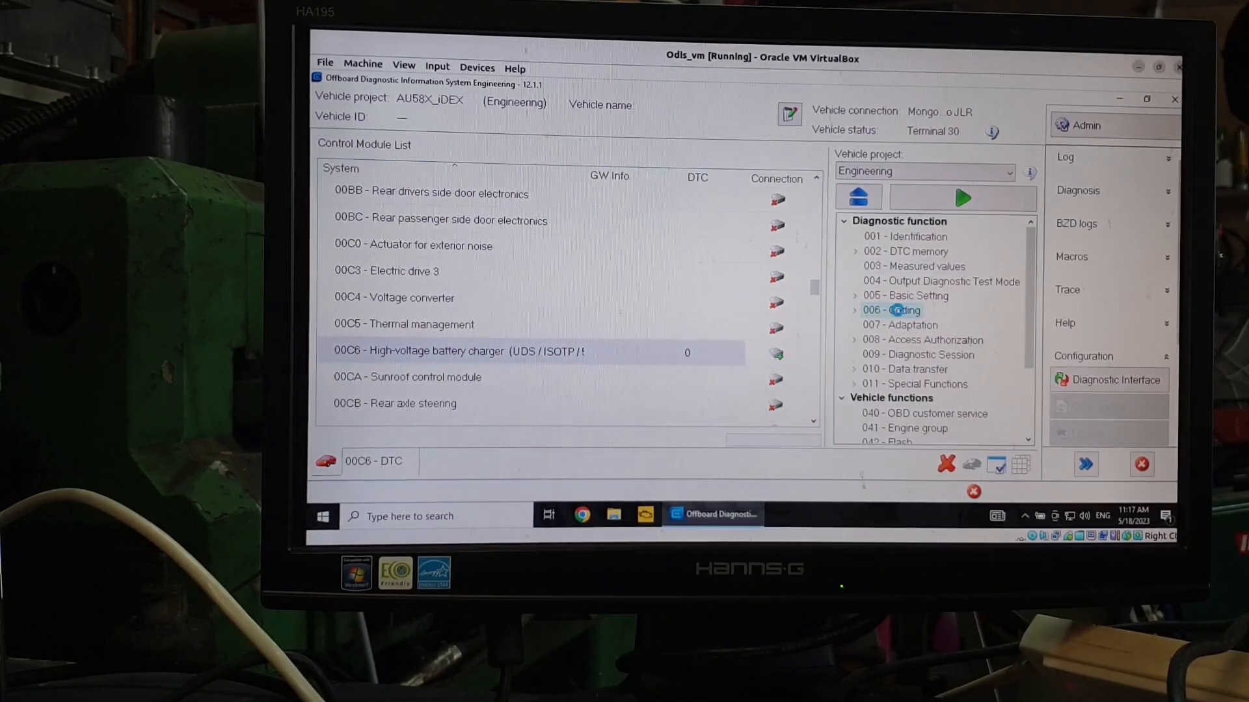
left_click(963, 197)
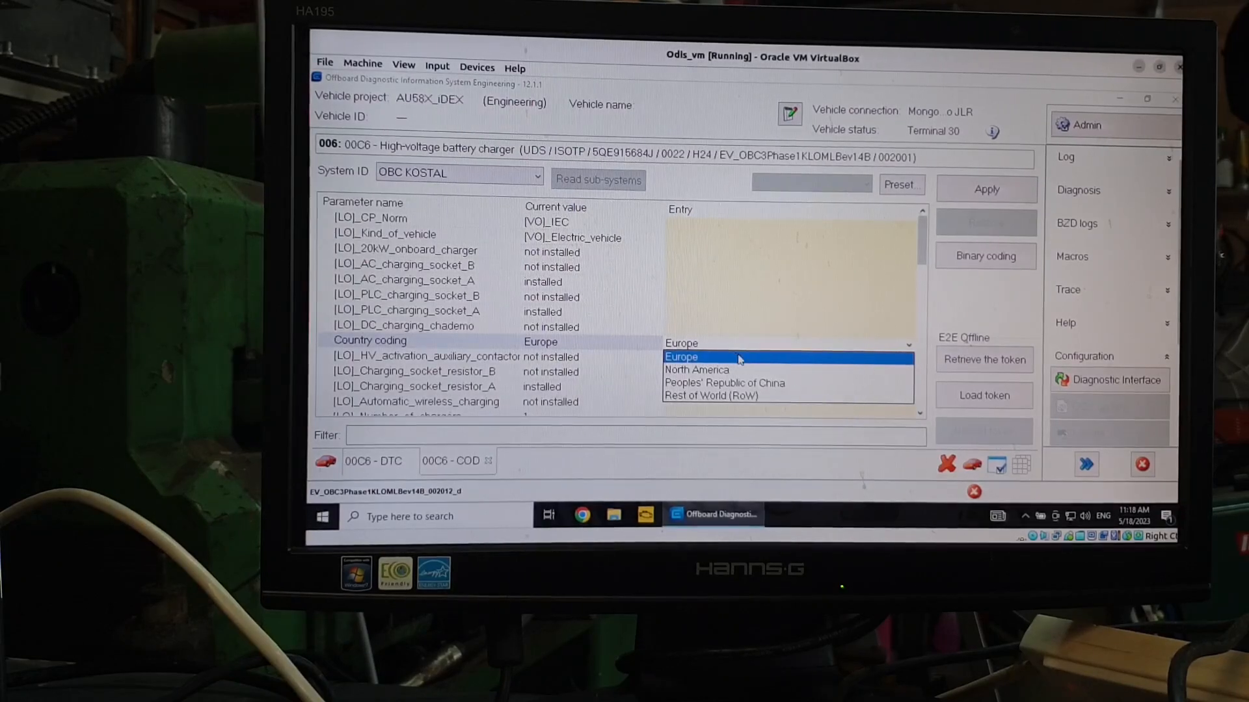
mouse_move(784, 389)
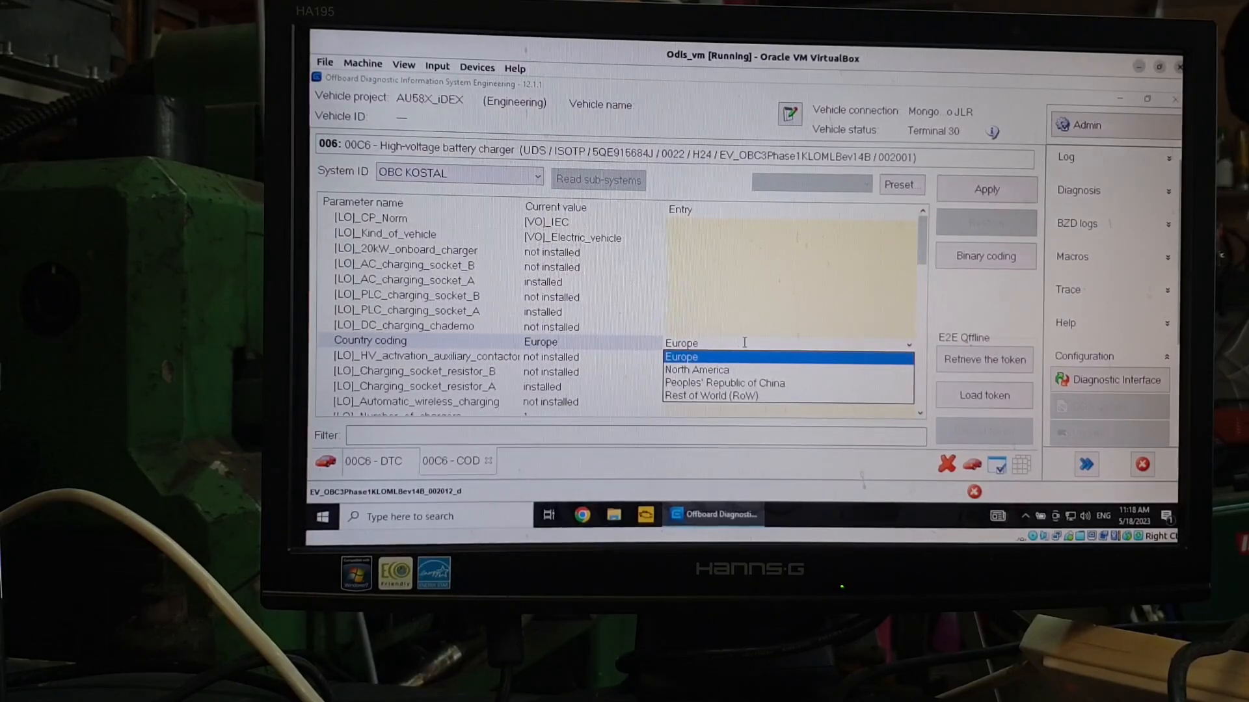
left_click(680, 357)
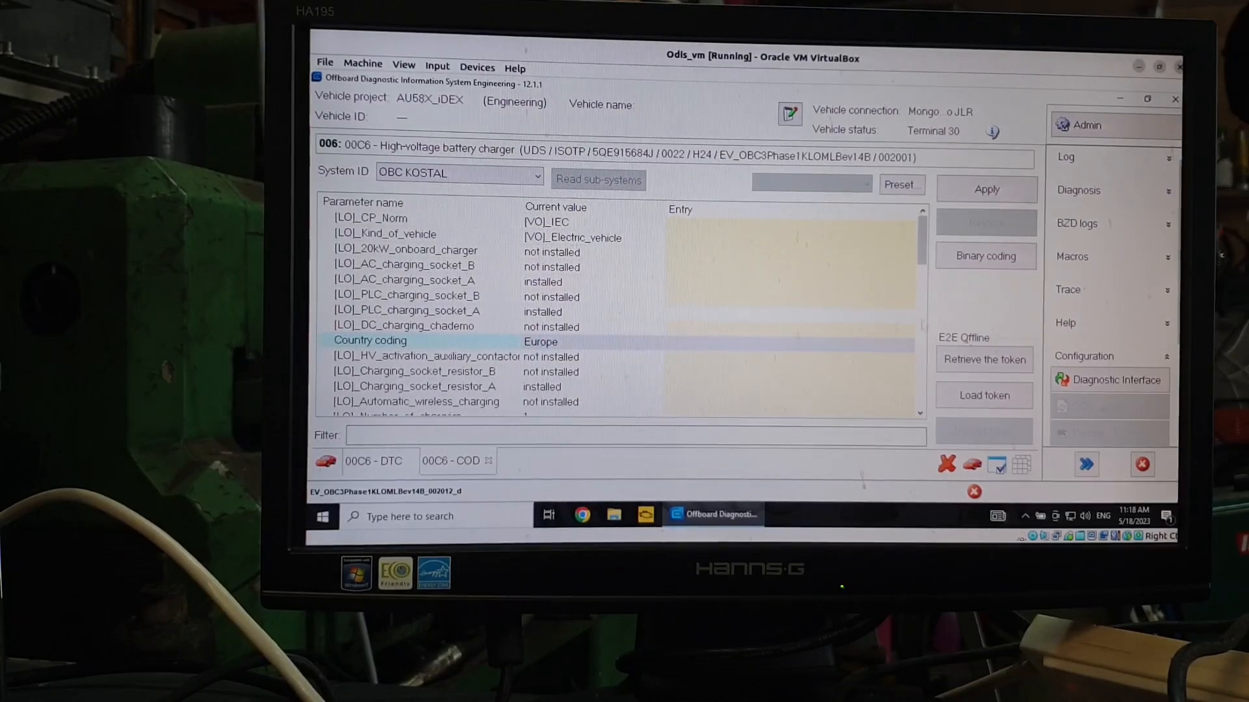
scroll("down", 3)
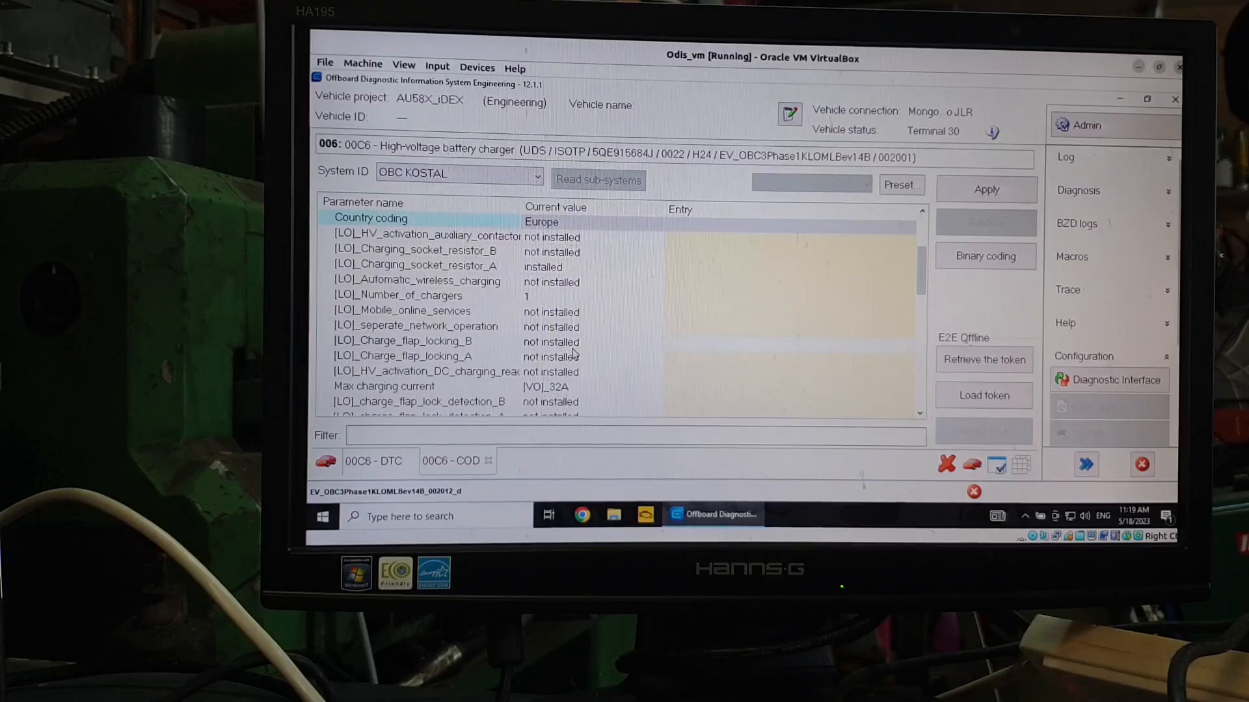
mouse_move(717, 352)
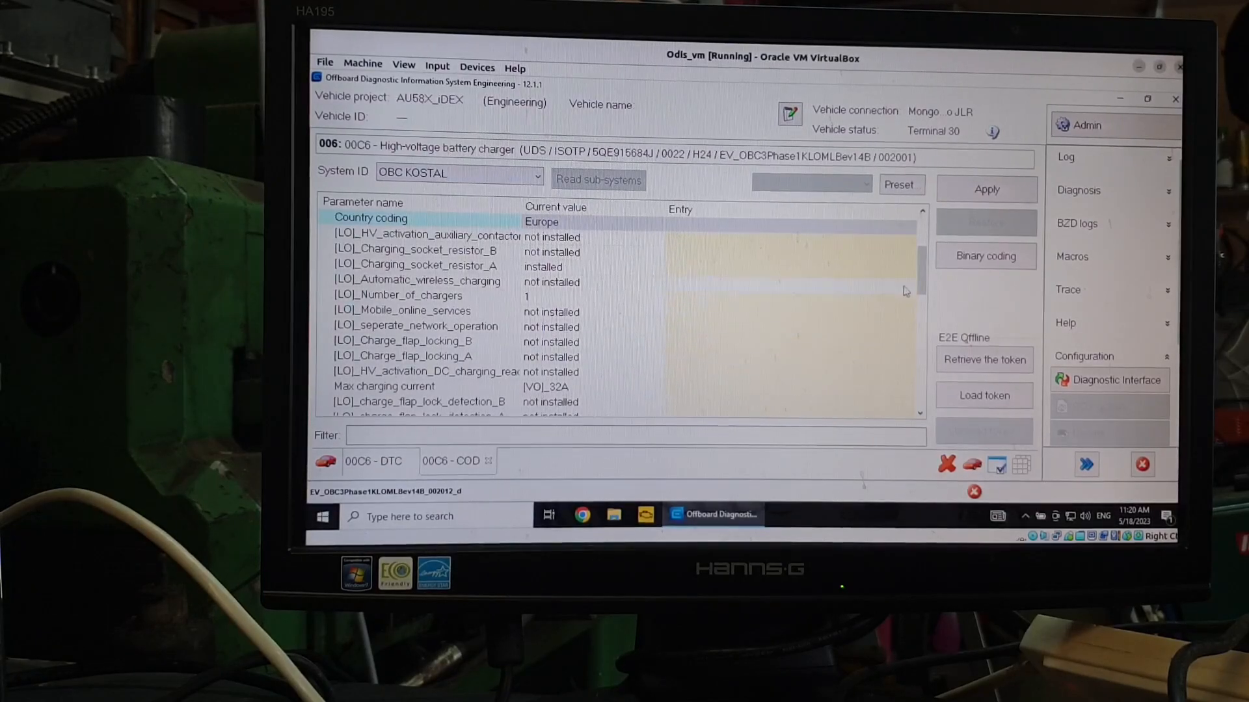
scroll("down", 3)
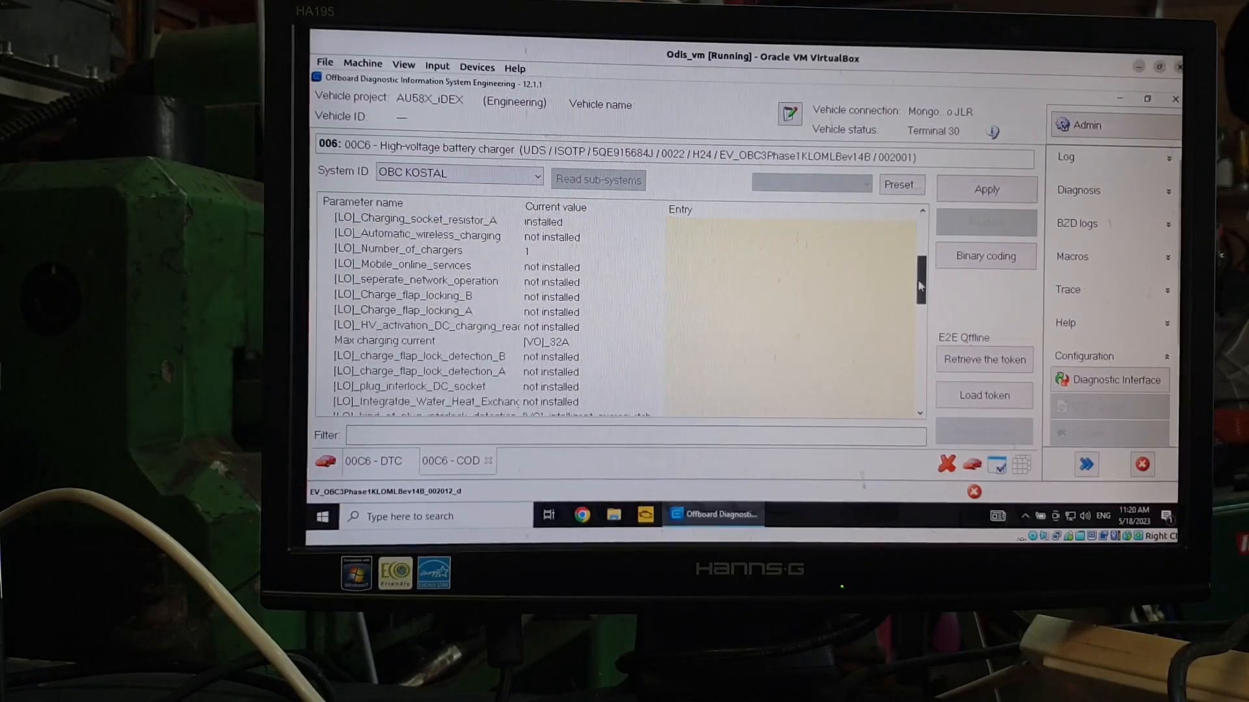
scroll("down", 3)
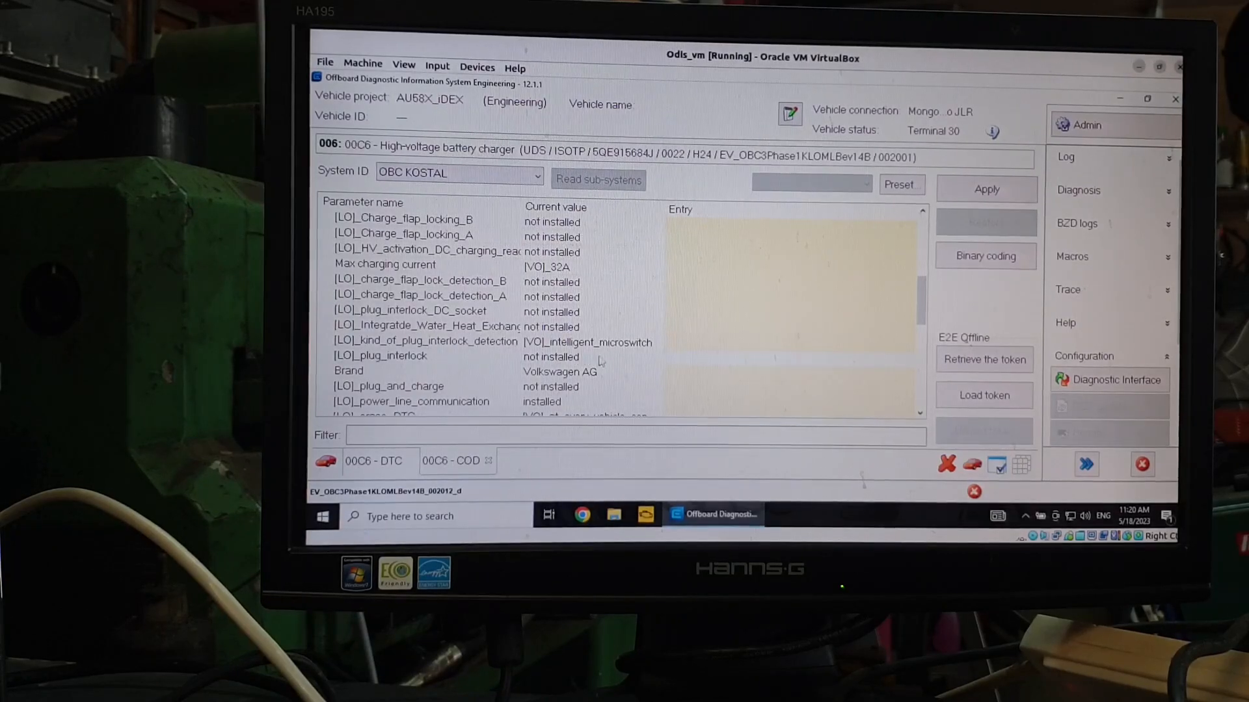
mouse_move(601, 361)
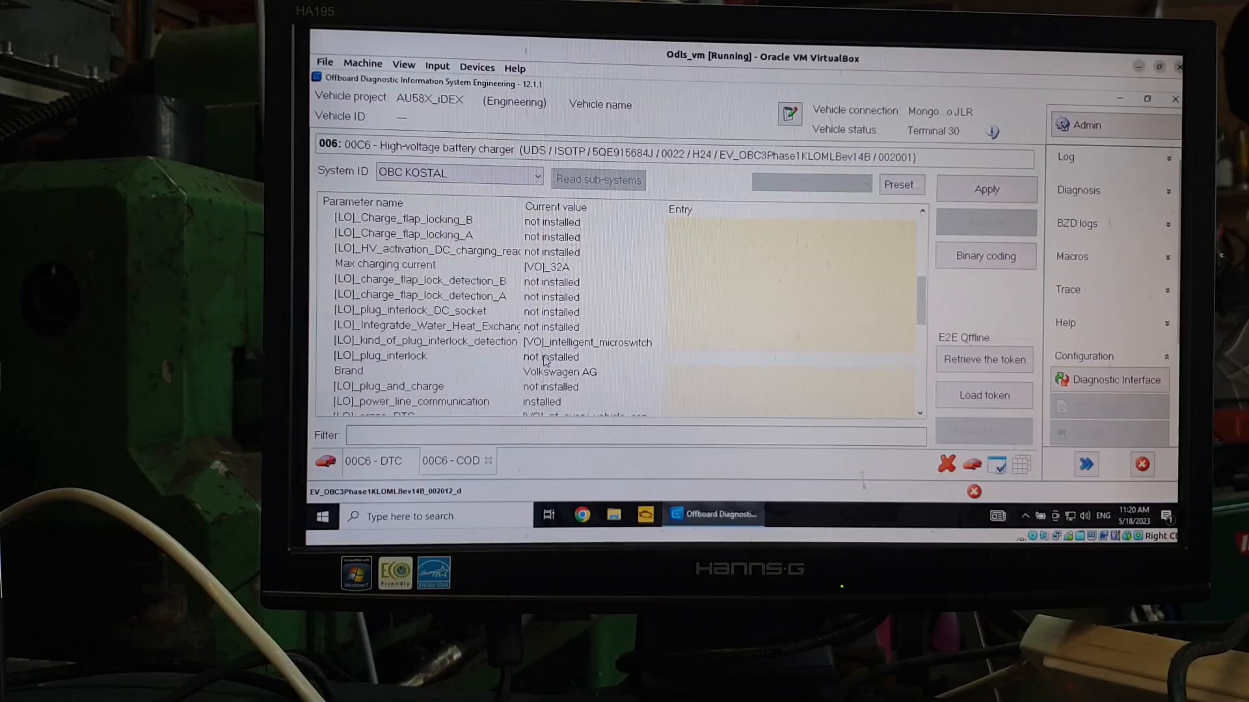
mouse_move(473, 364)
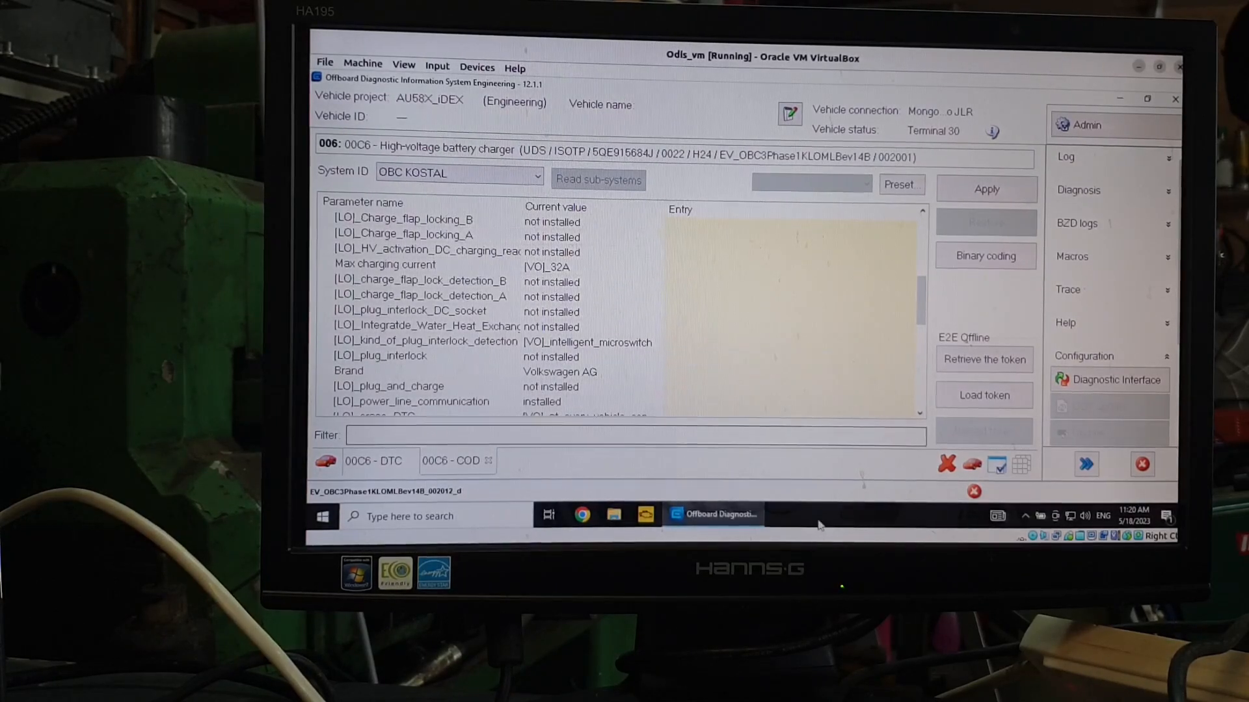
scroll("down", 3)
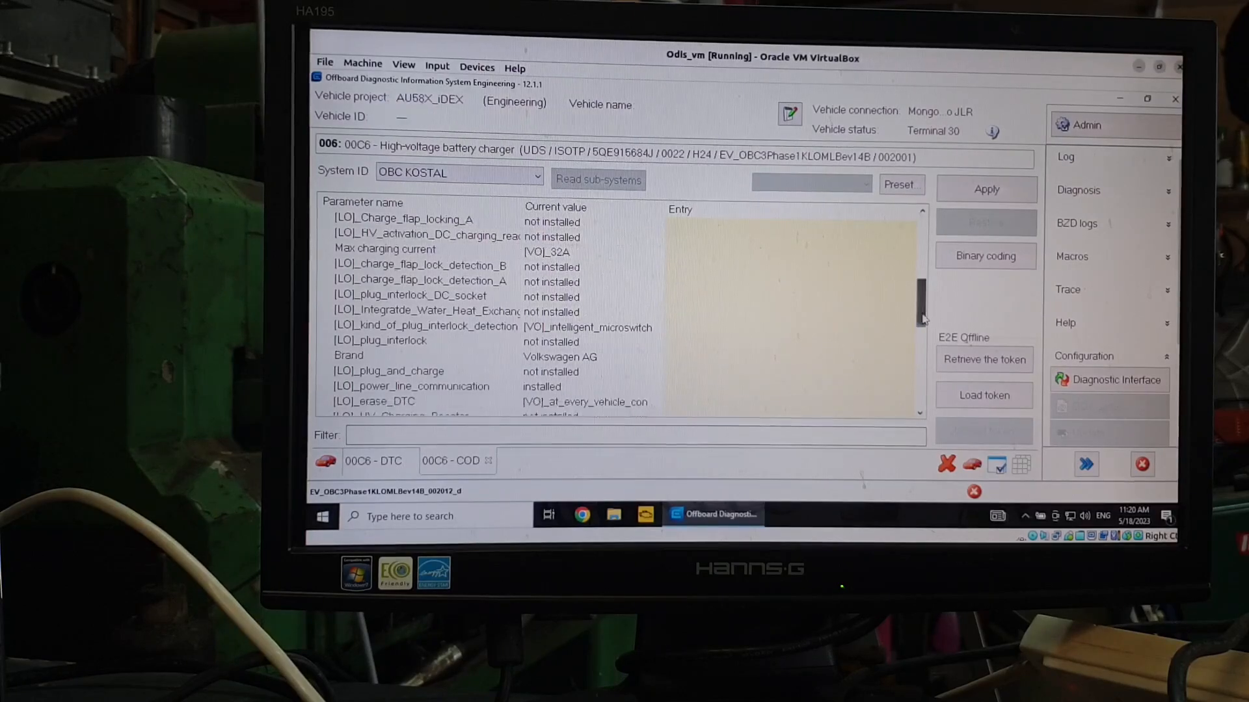
scroll("down", 3)
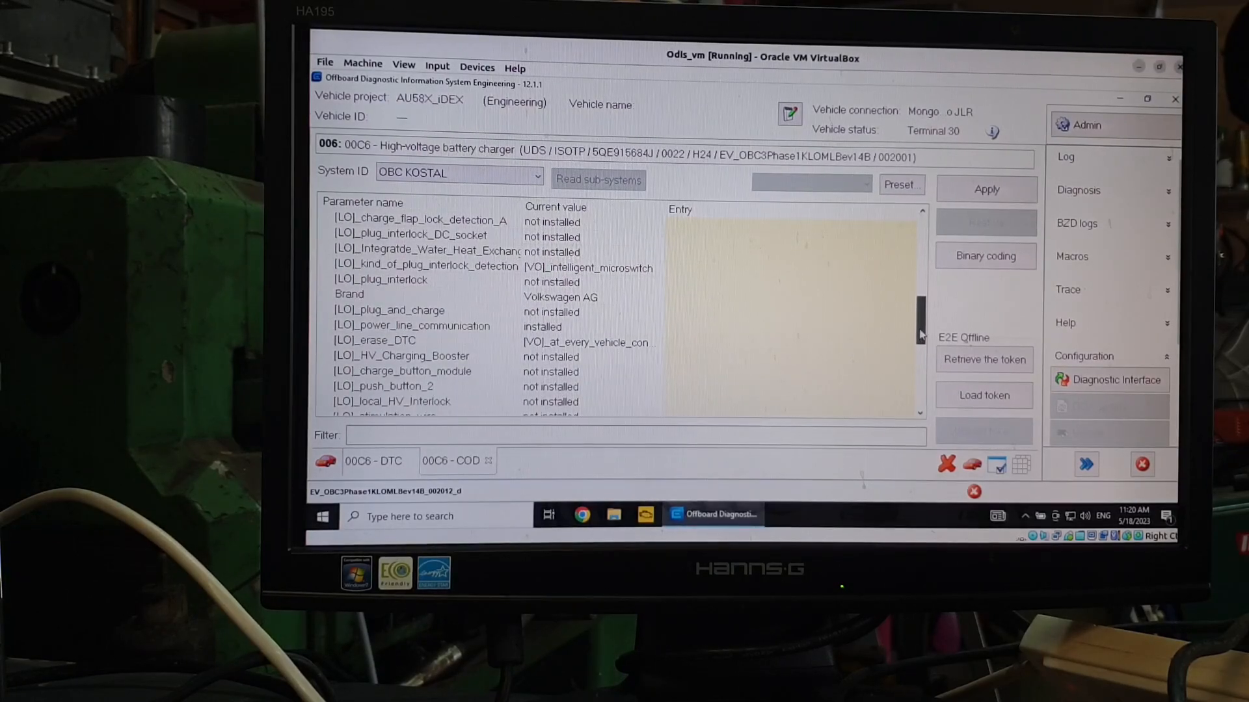
scroll("down", 3)
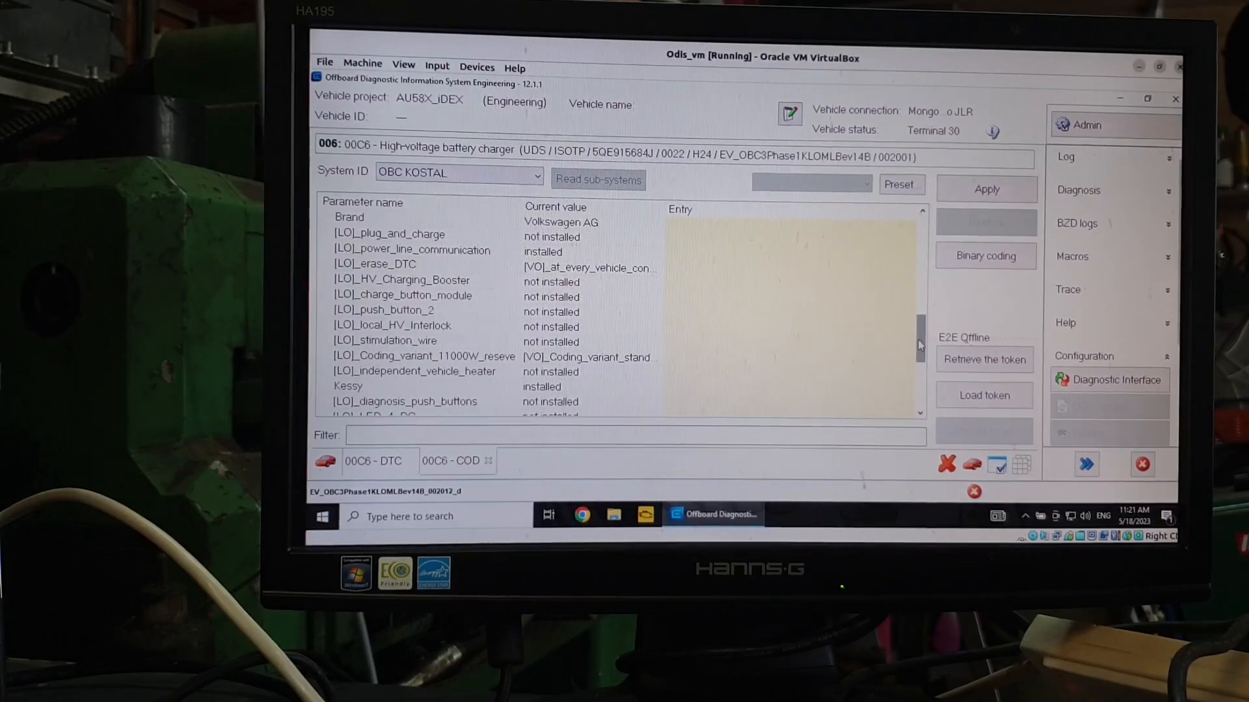
scroll("down", 3)
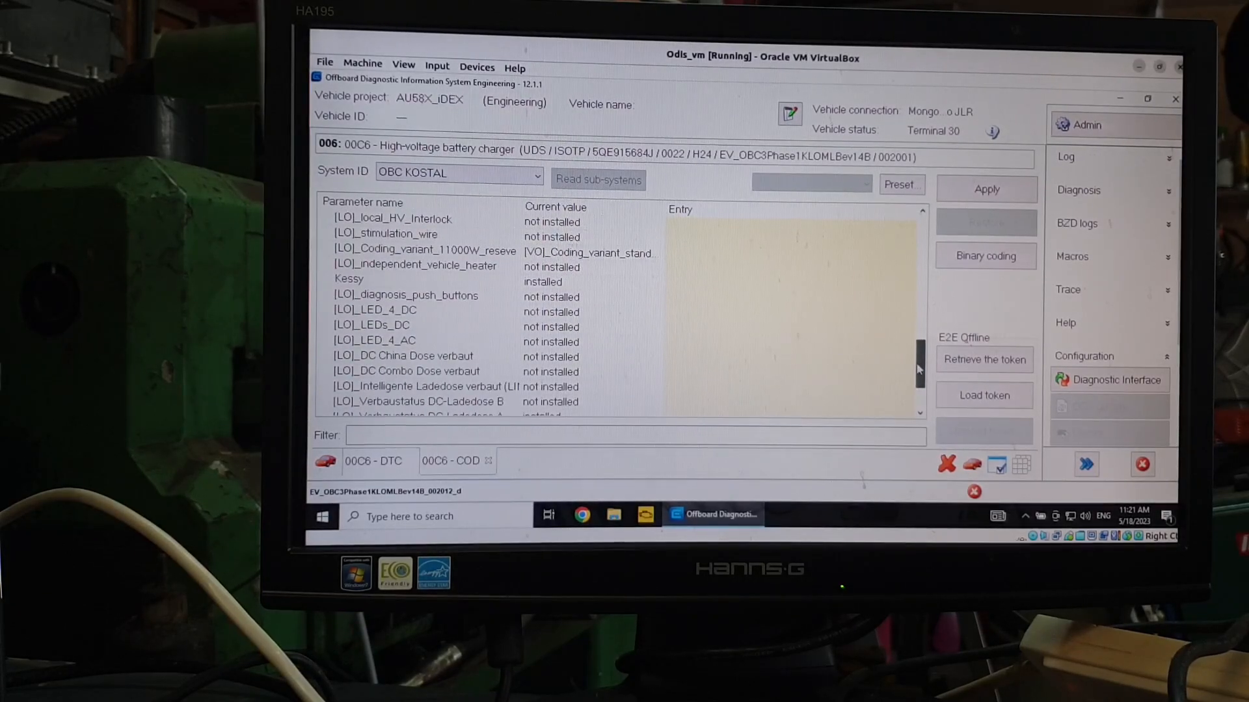
scroll("down", 3)
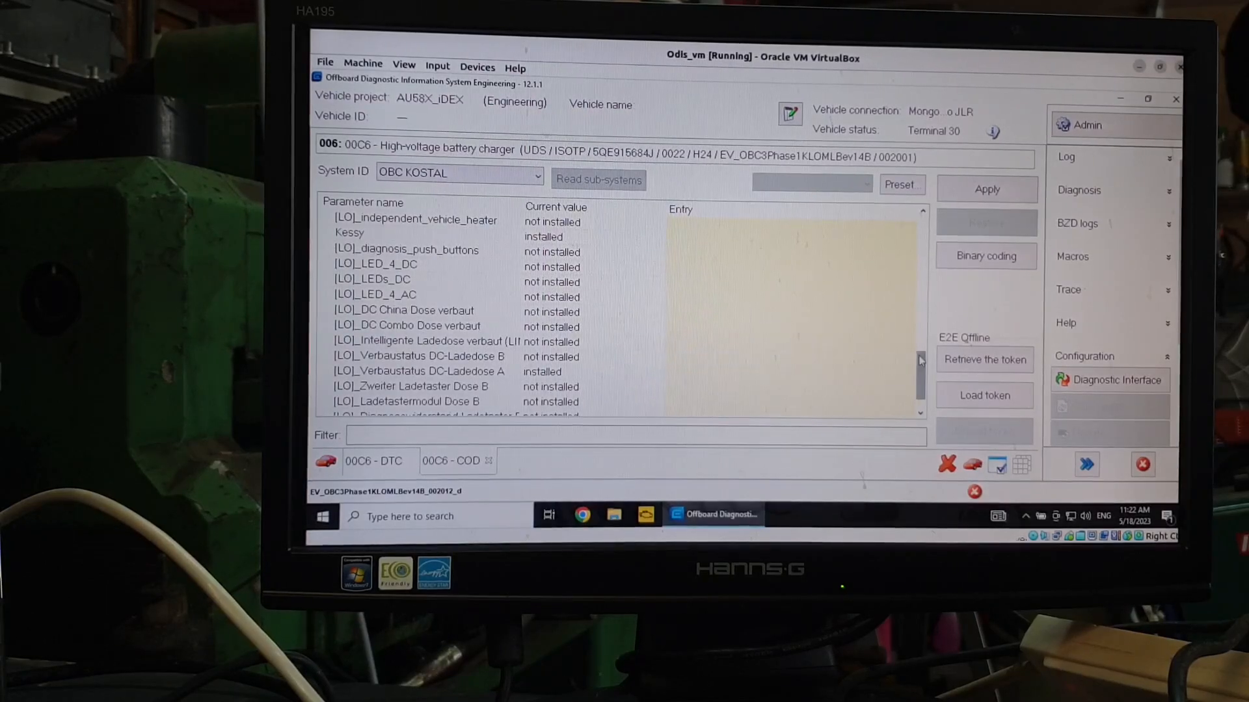
scroll("down", 3)
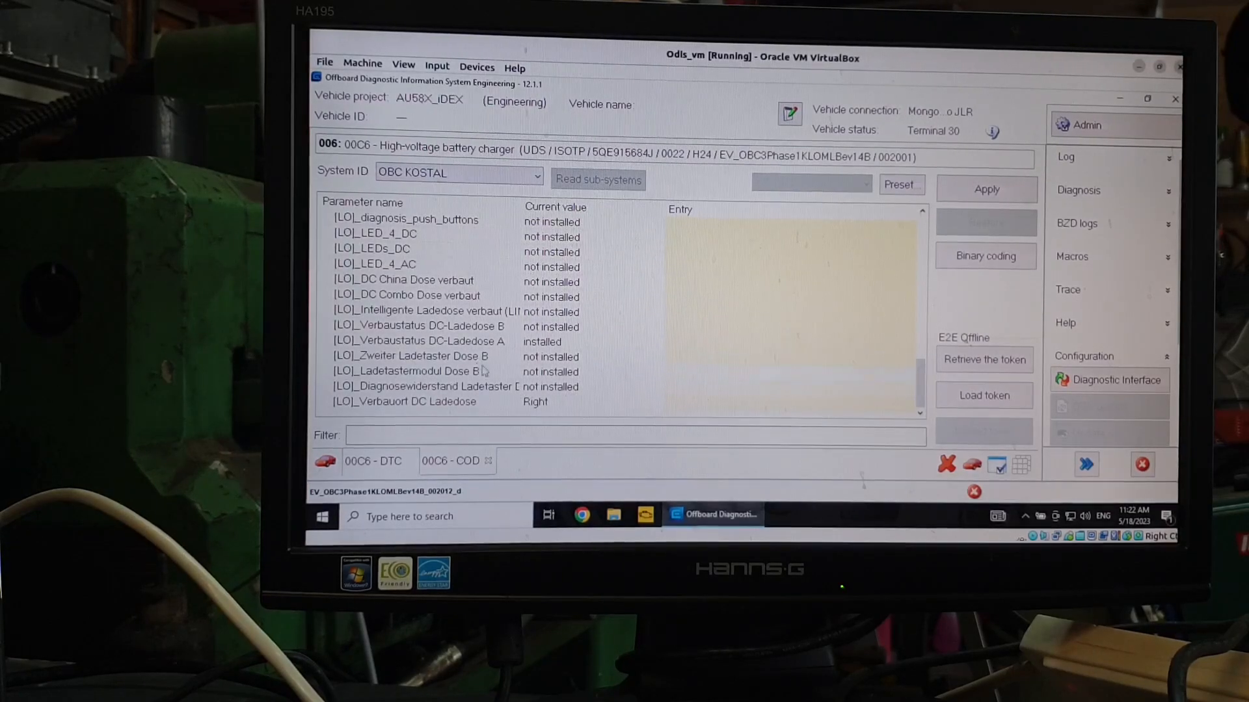
left_click(421, 387)
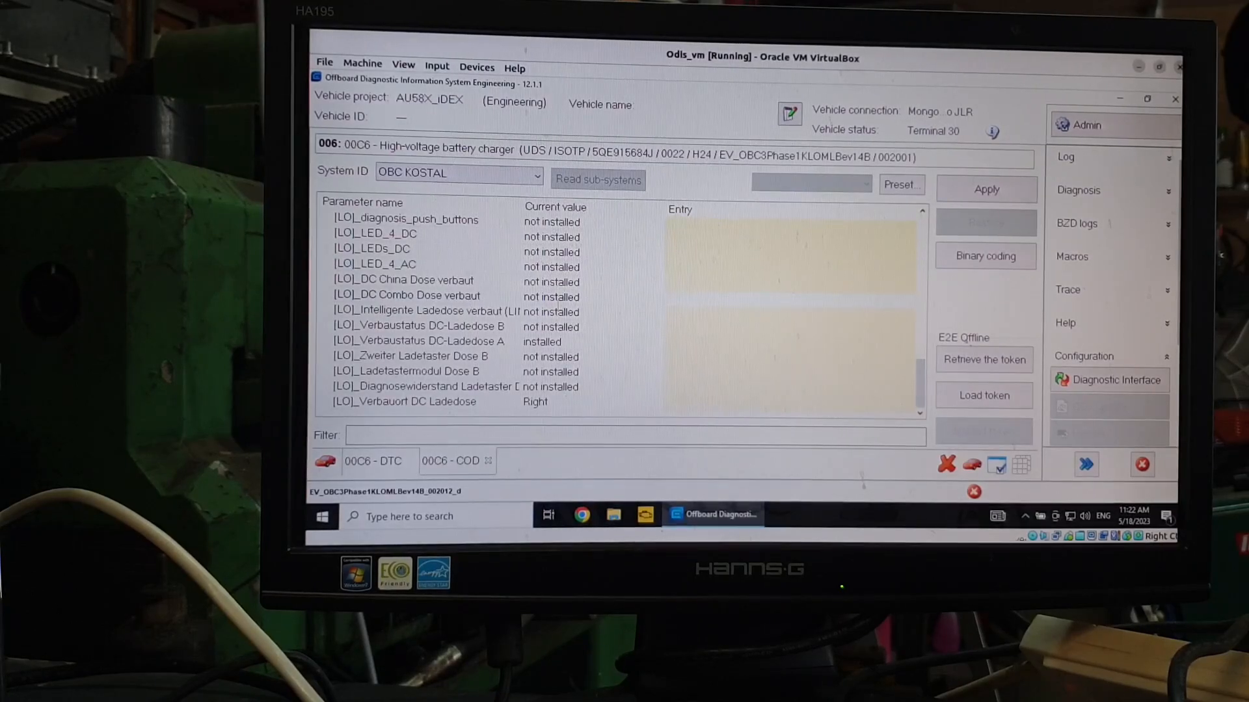
Step: Set [LO]_DC Combo Dose verbaut to installed, apply the coding and confirm with Yes
left_click(788, 300)
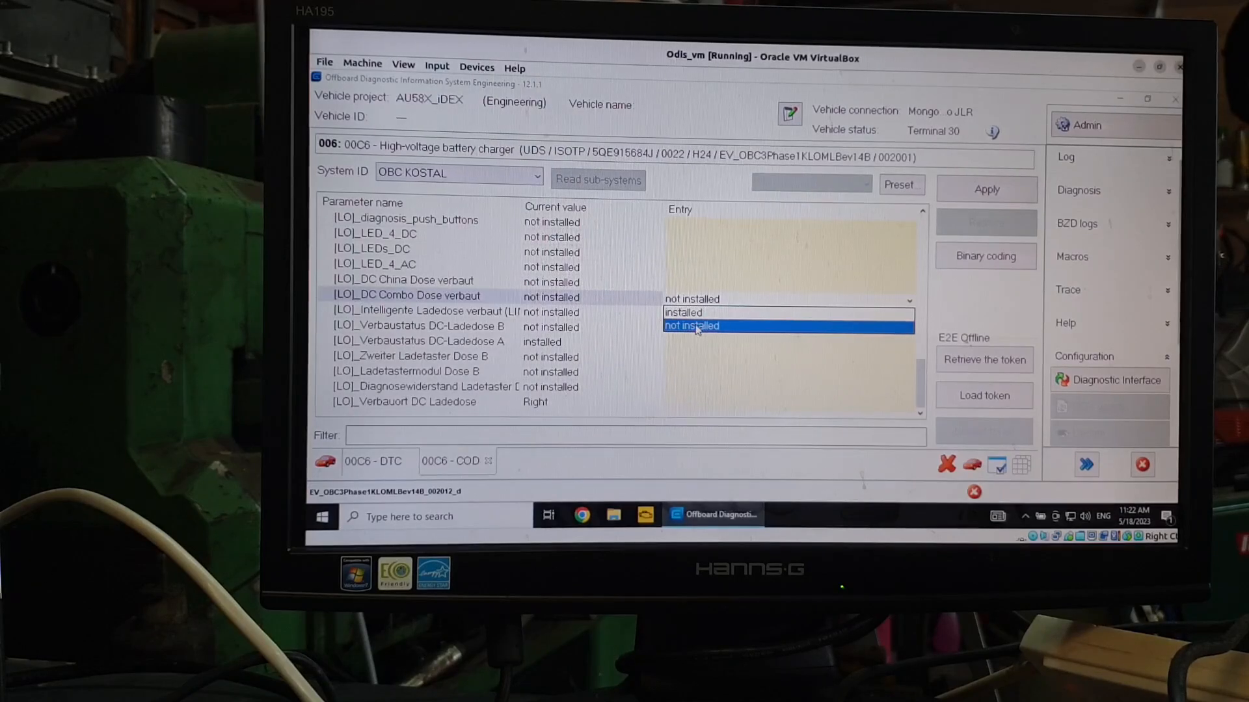
left_click(683, 313)
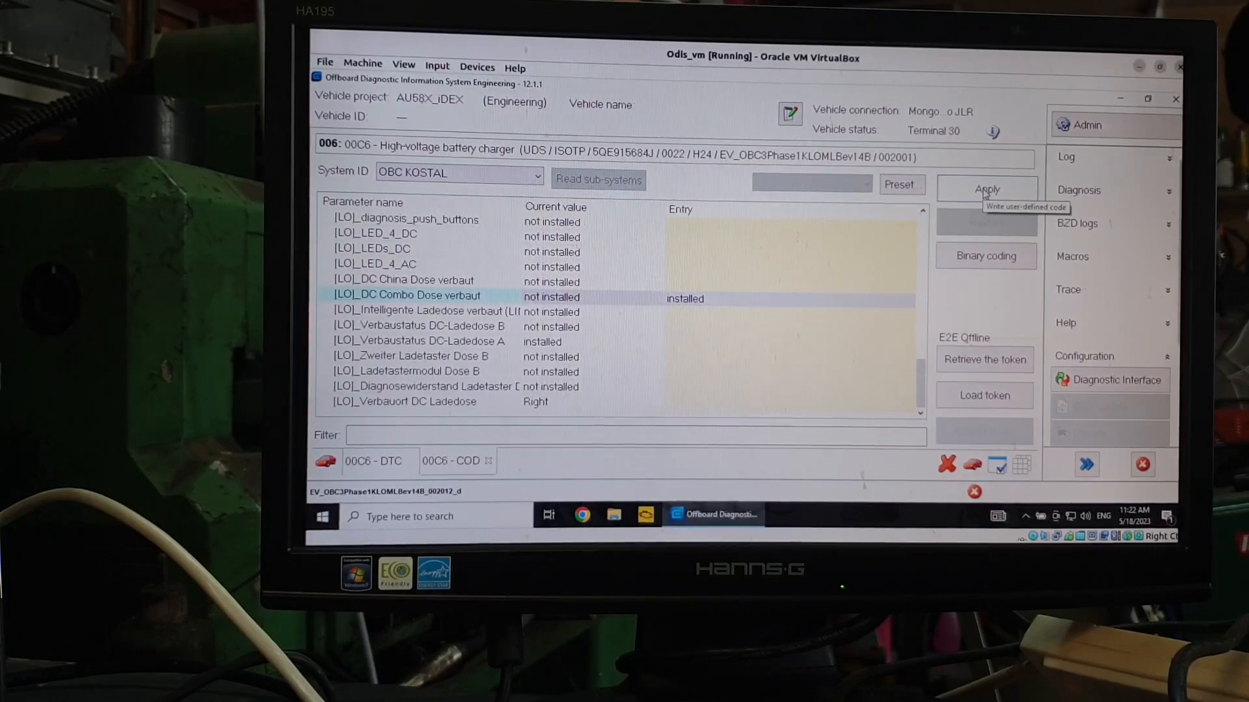
left_click(987, 188)
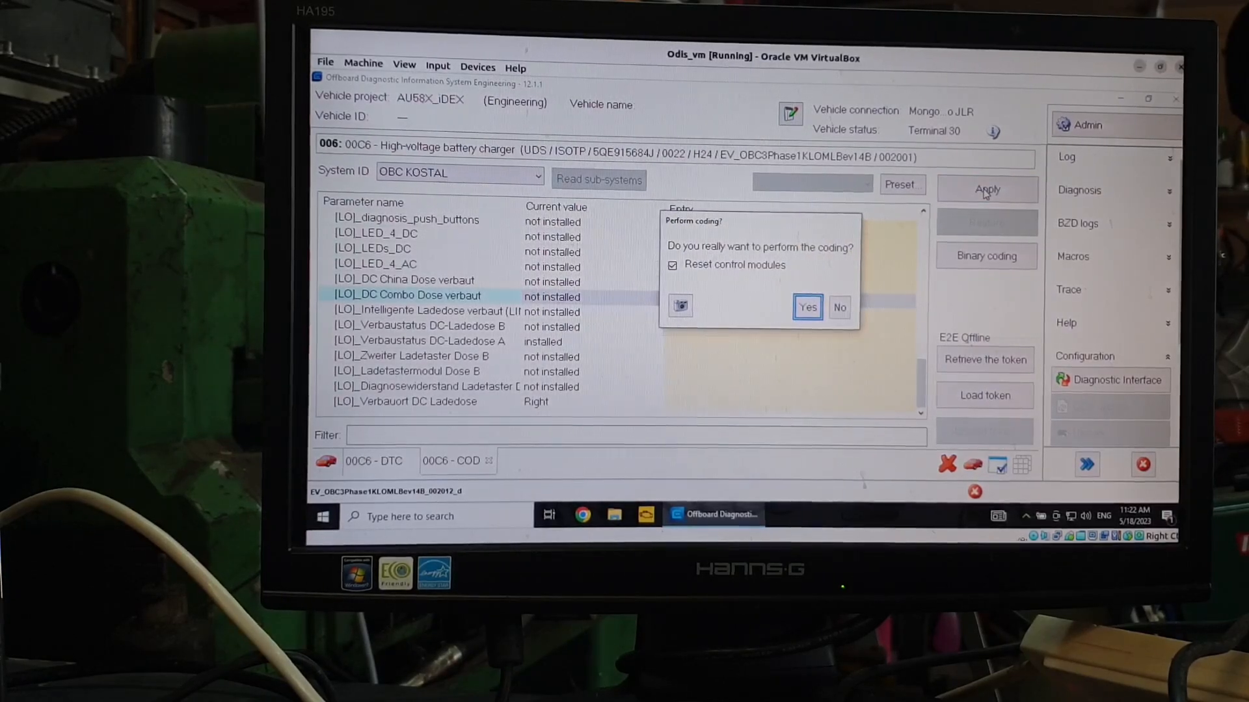
left_click(807, 307)
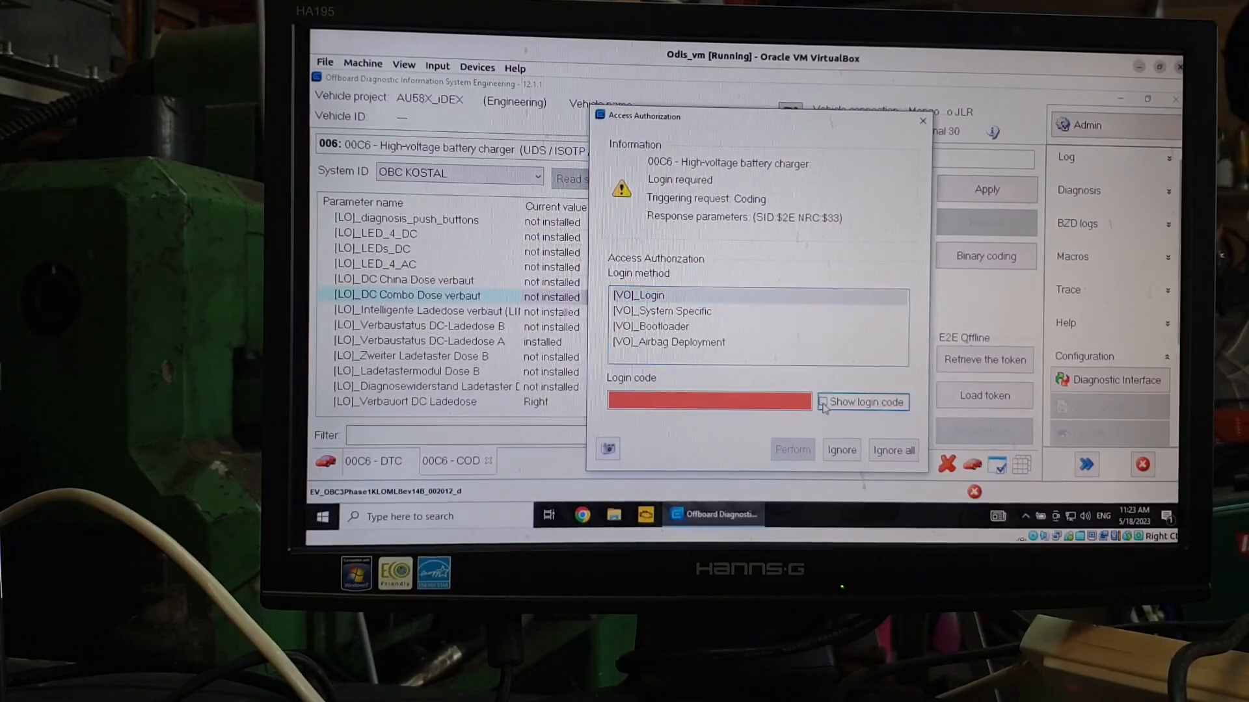
Step: Enter and submit the login code, acknowledge successful coding, and select the DC Combo Dose verbaut parameter
left_click(709, 402)
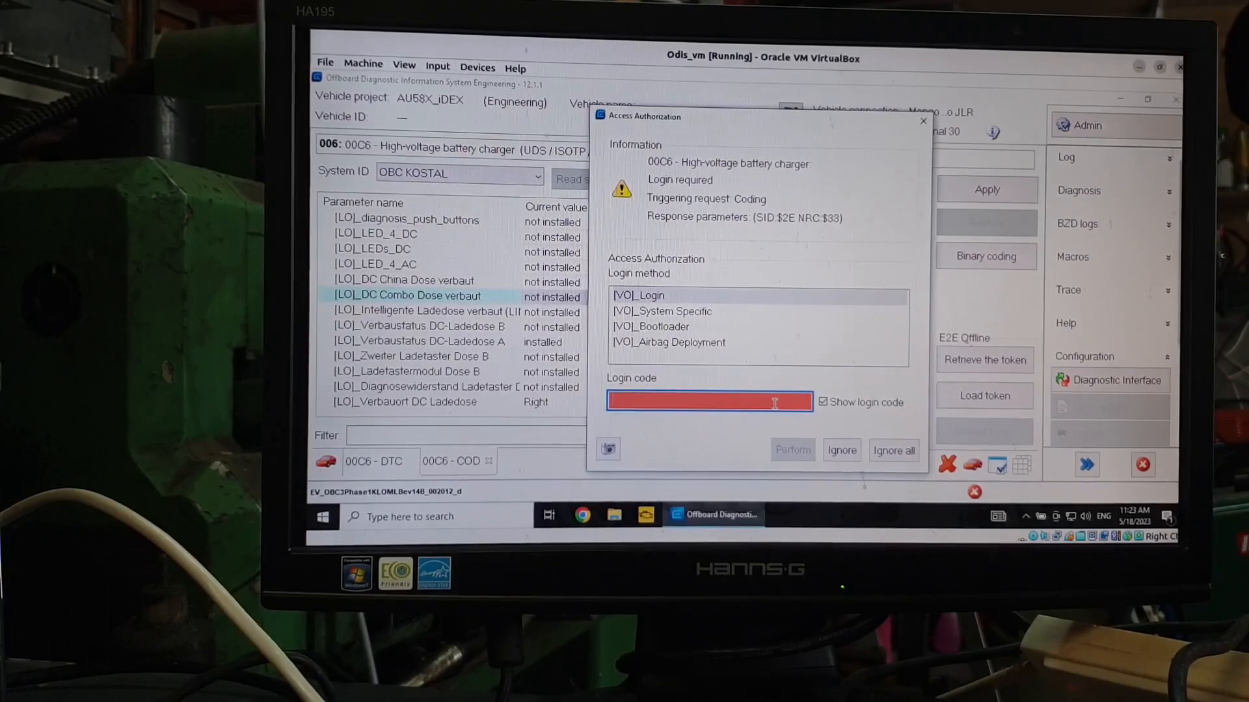
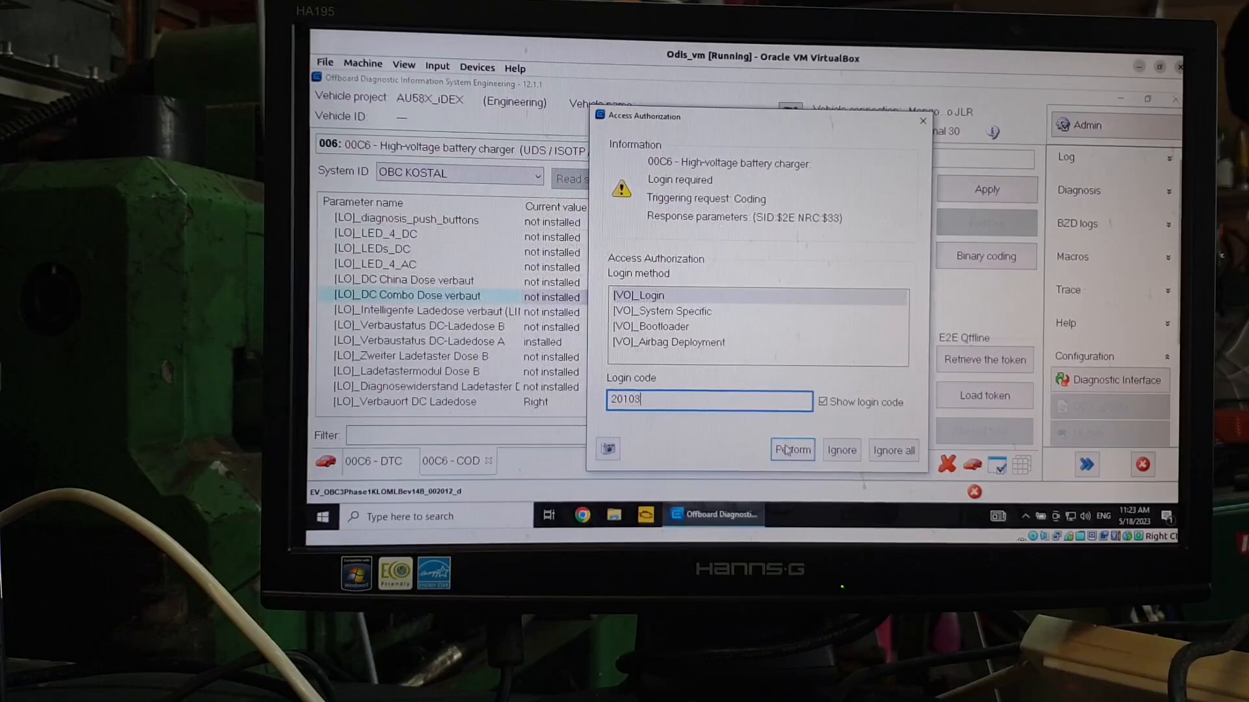
left_click(792, 450)
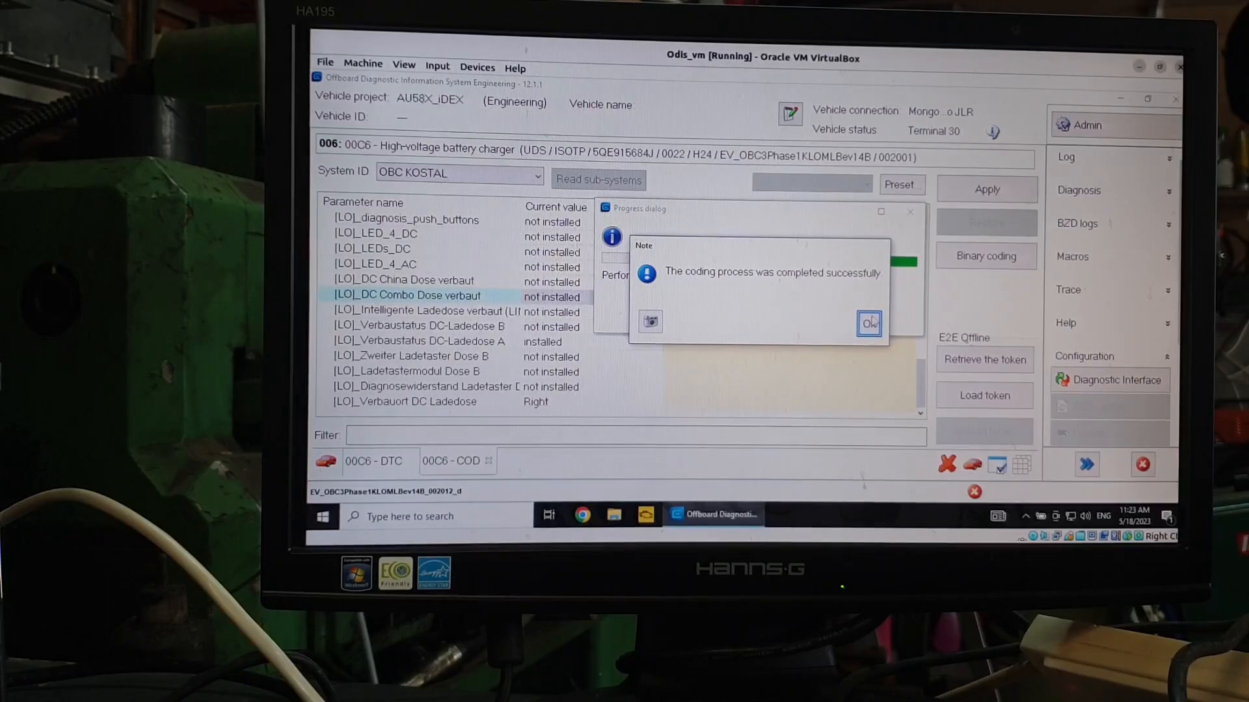
left_click(867, 324)
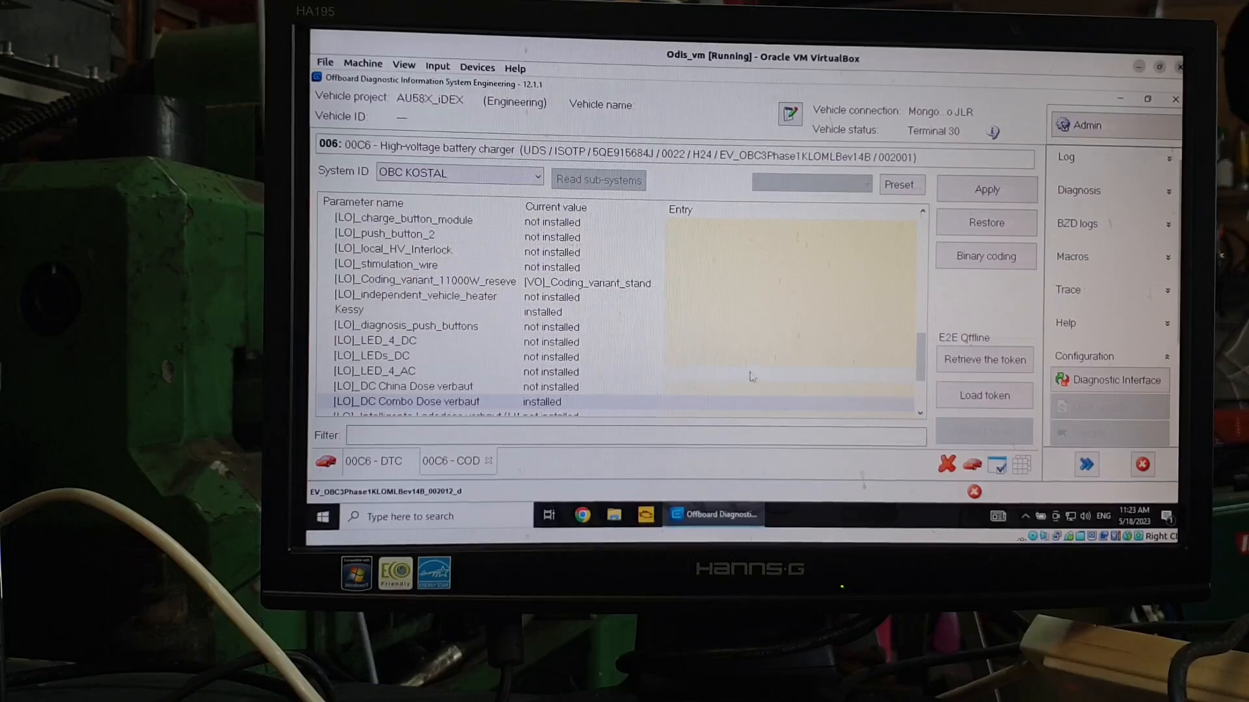
scroll("down", 3)
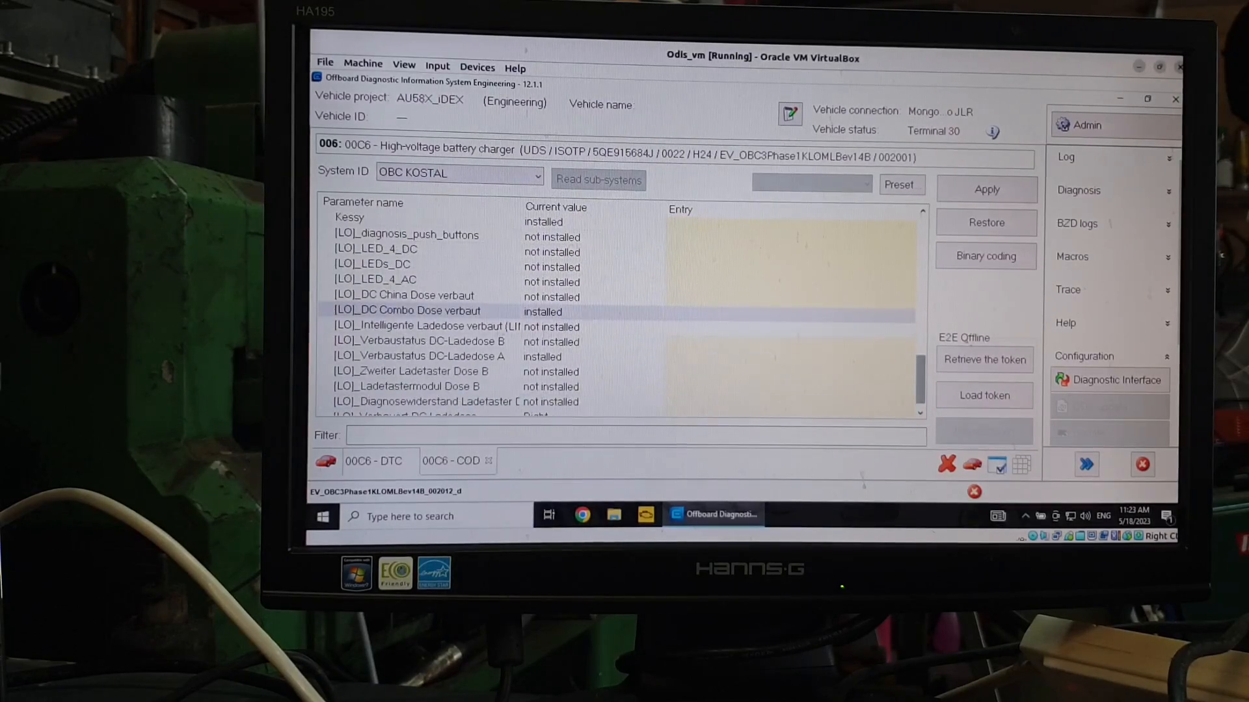
left_click(407, 310)
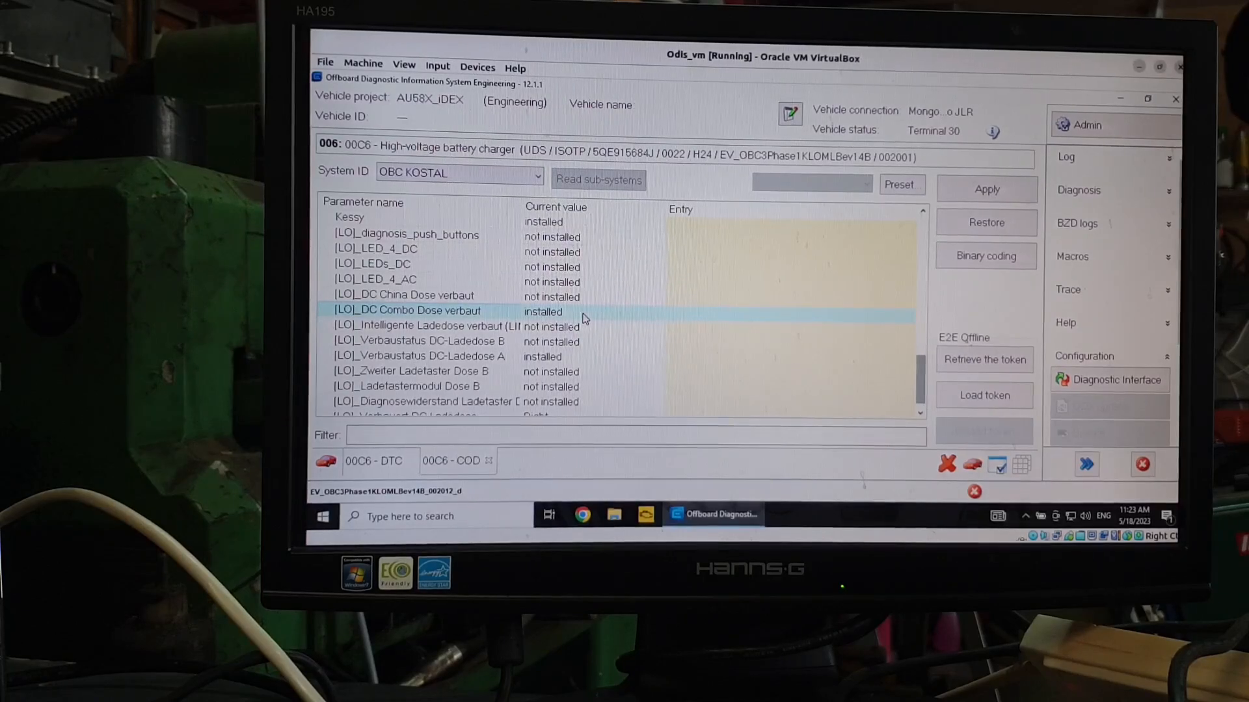
Step: View the P061000 Control Module Vehicle Options Error details among the three stored charger faults
left_click(370, 460)
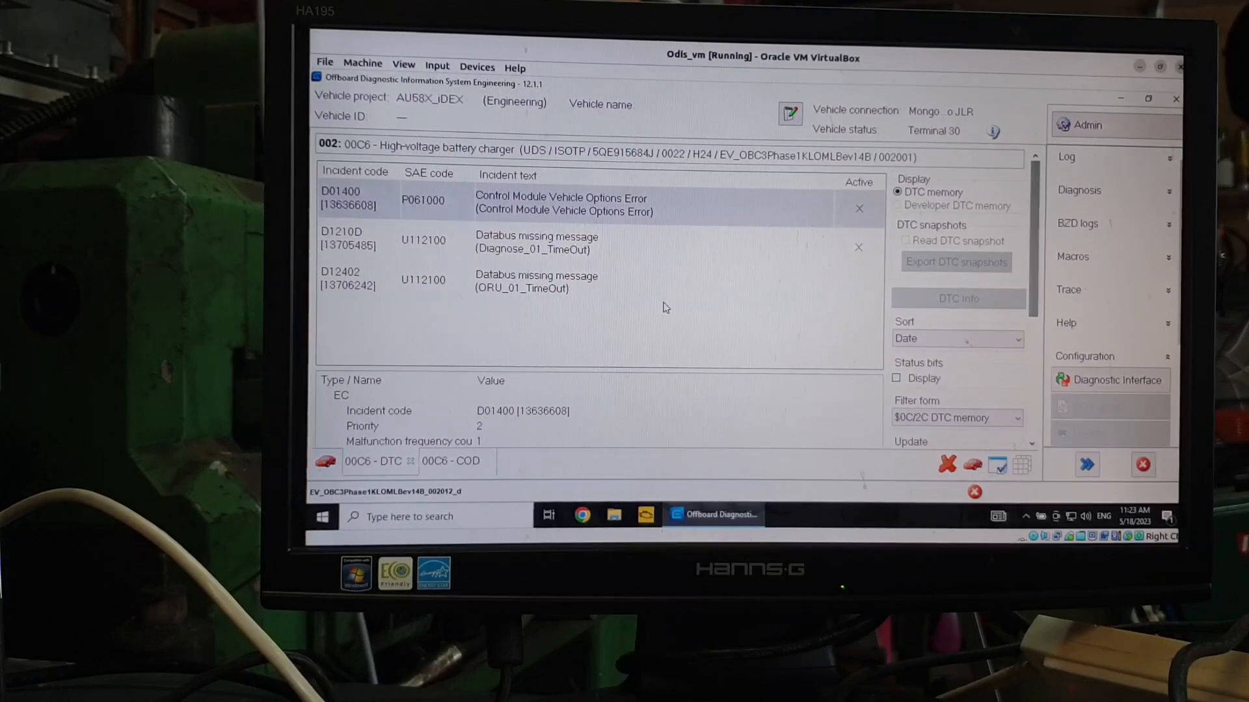
left_click(562, 199)
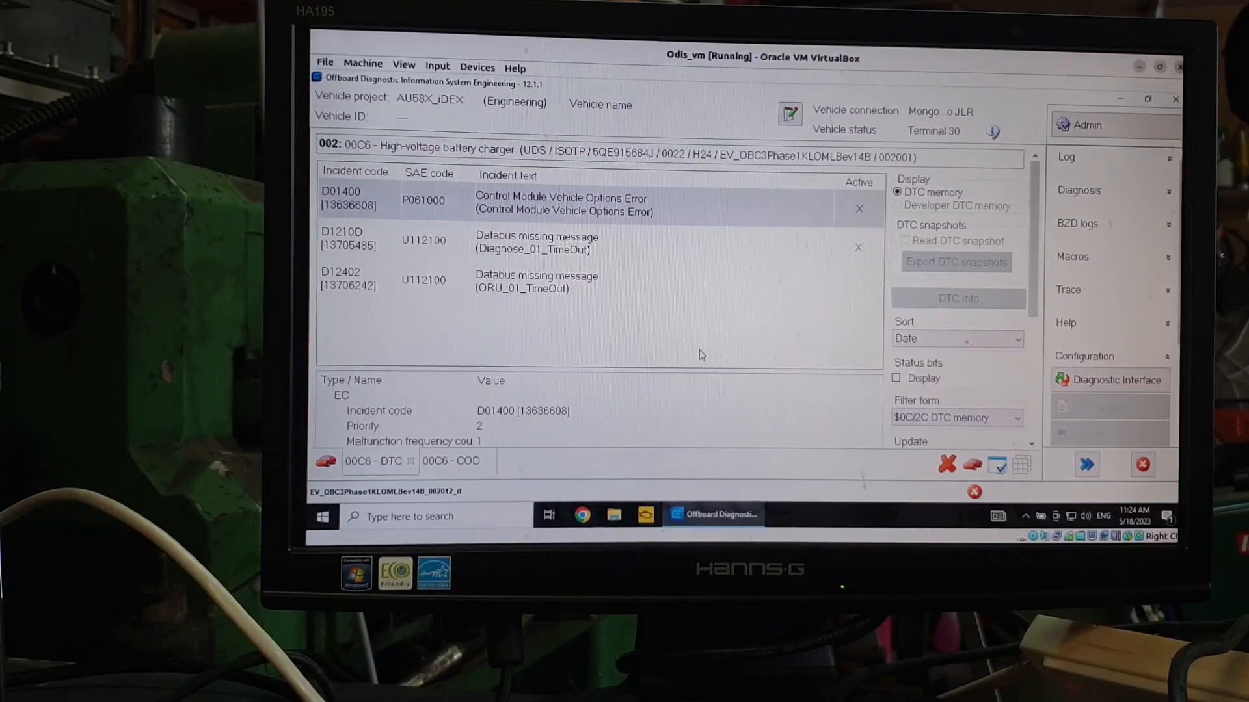
left_click(558, 204)
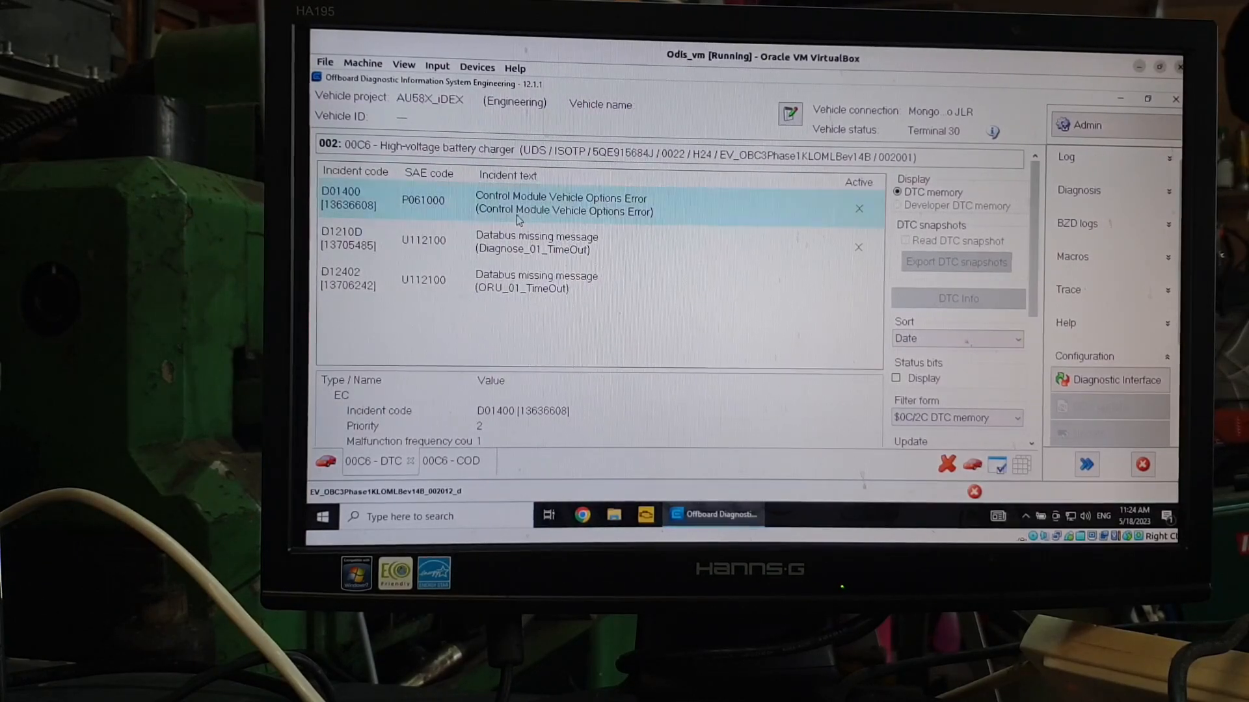
mouse_move(692, 211)
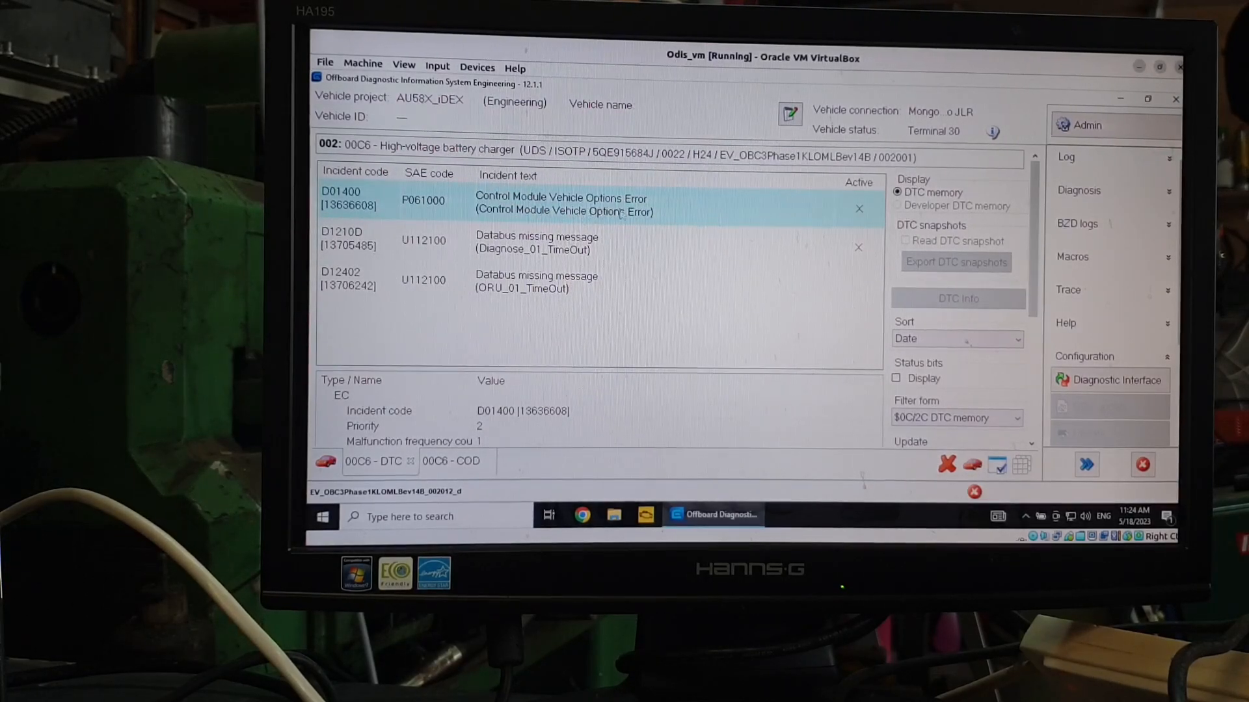
double_click(563, 199)
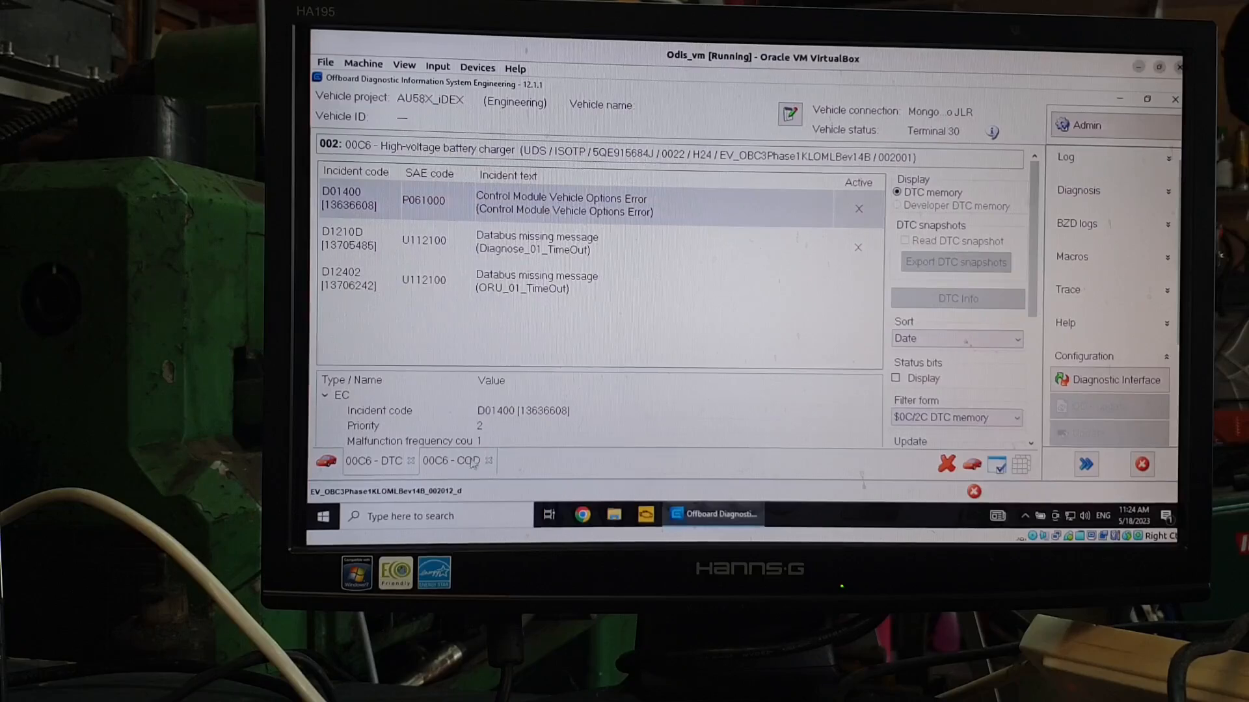
Step: Set the charger's DC Combo Dose verbaut coding value back to not installed
left_click(452, 461)
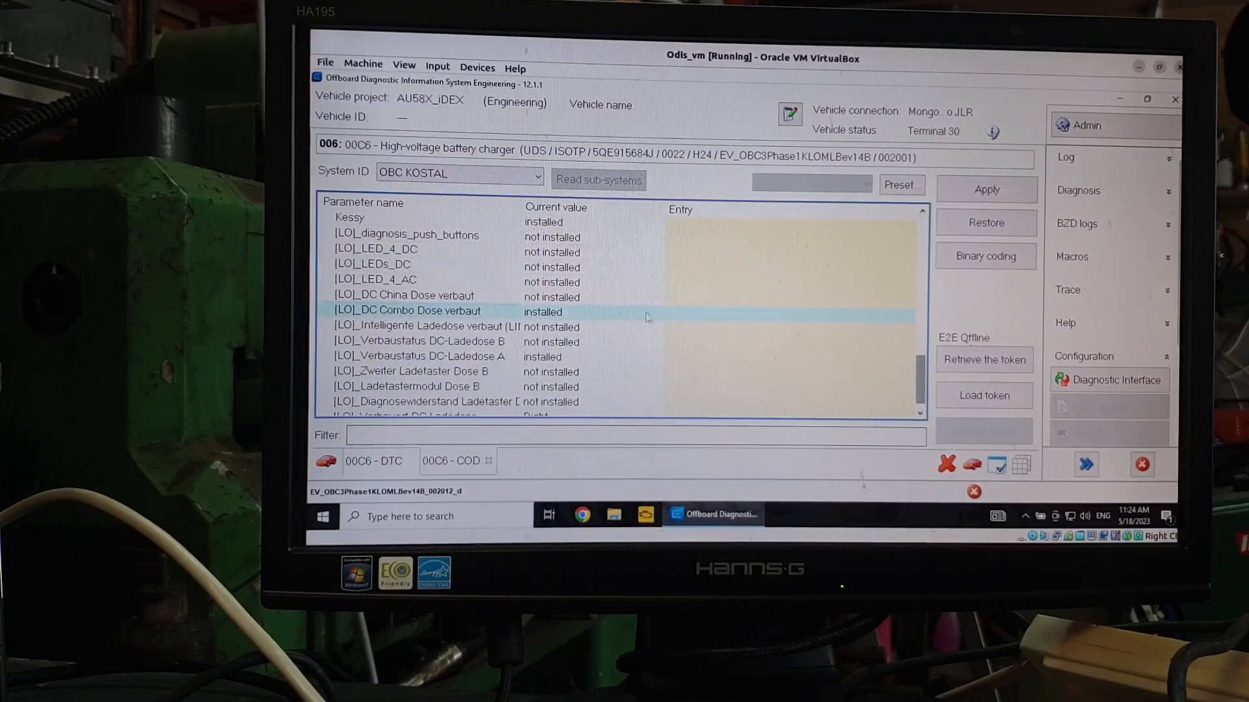
left_click(788, 314)
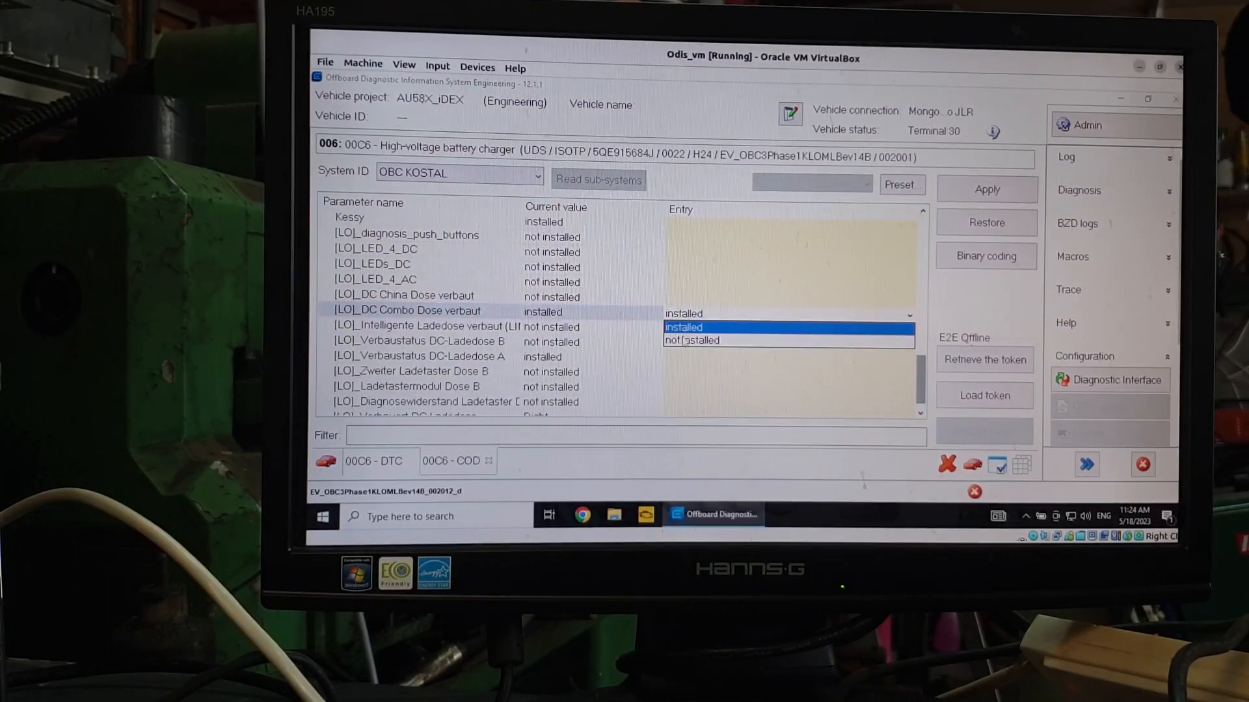
left_click(691, 339)
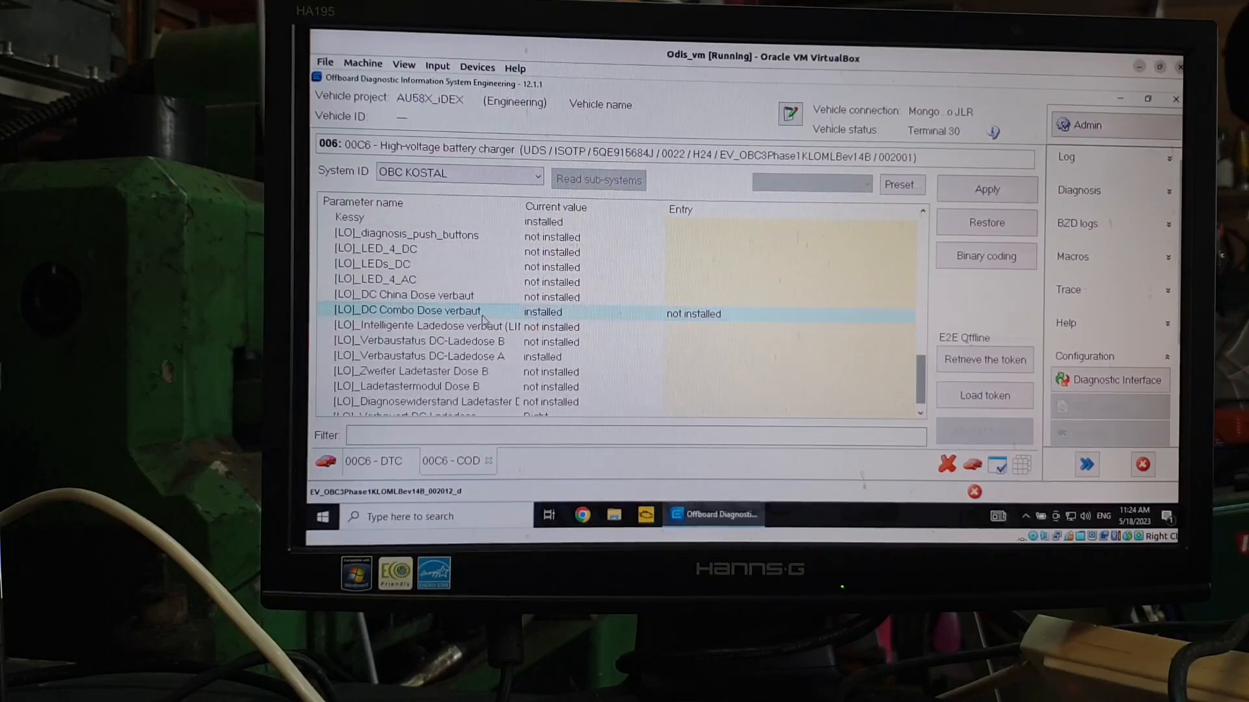
left_click(986, 190)
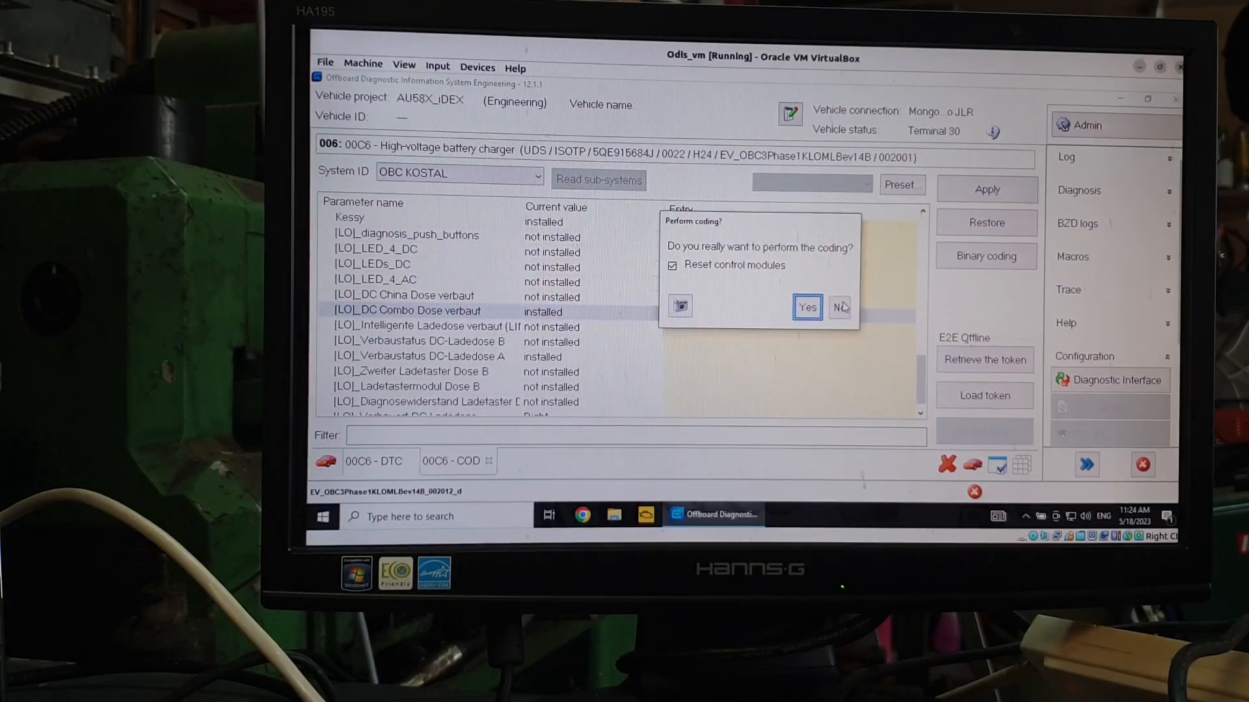
left_click(806, 307)
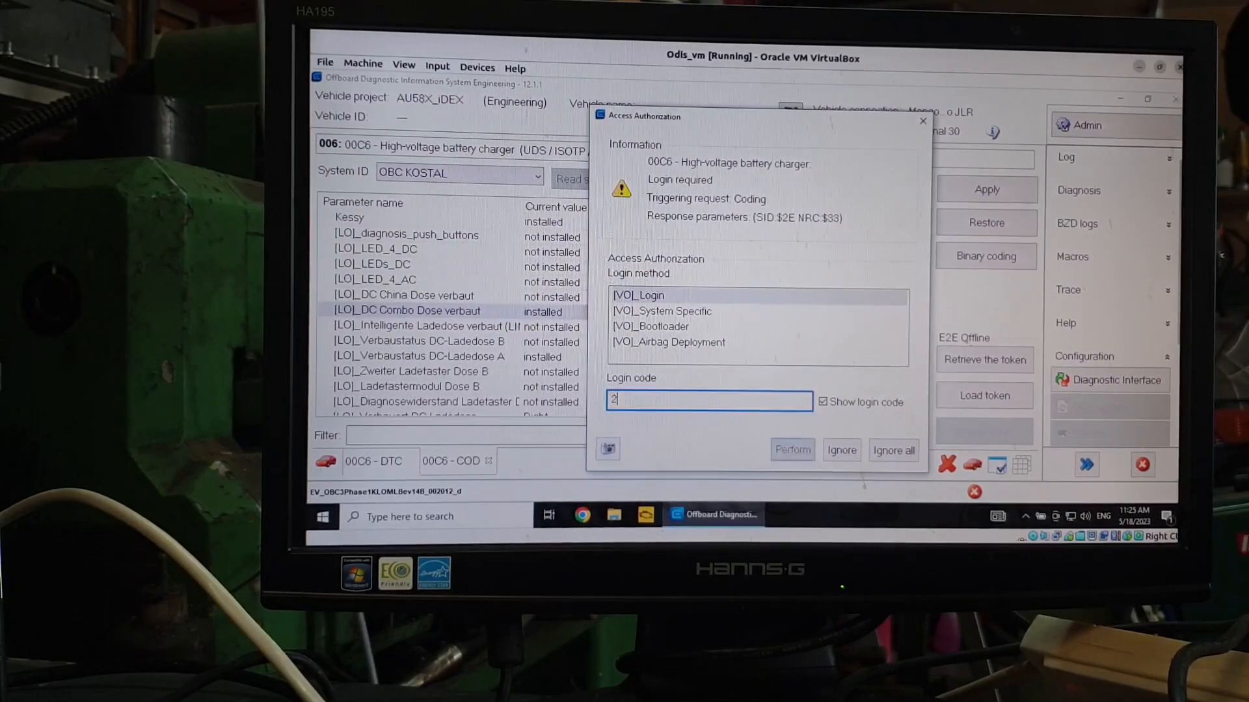
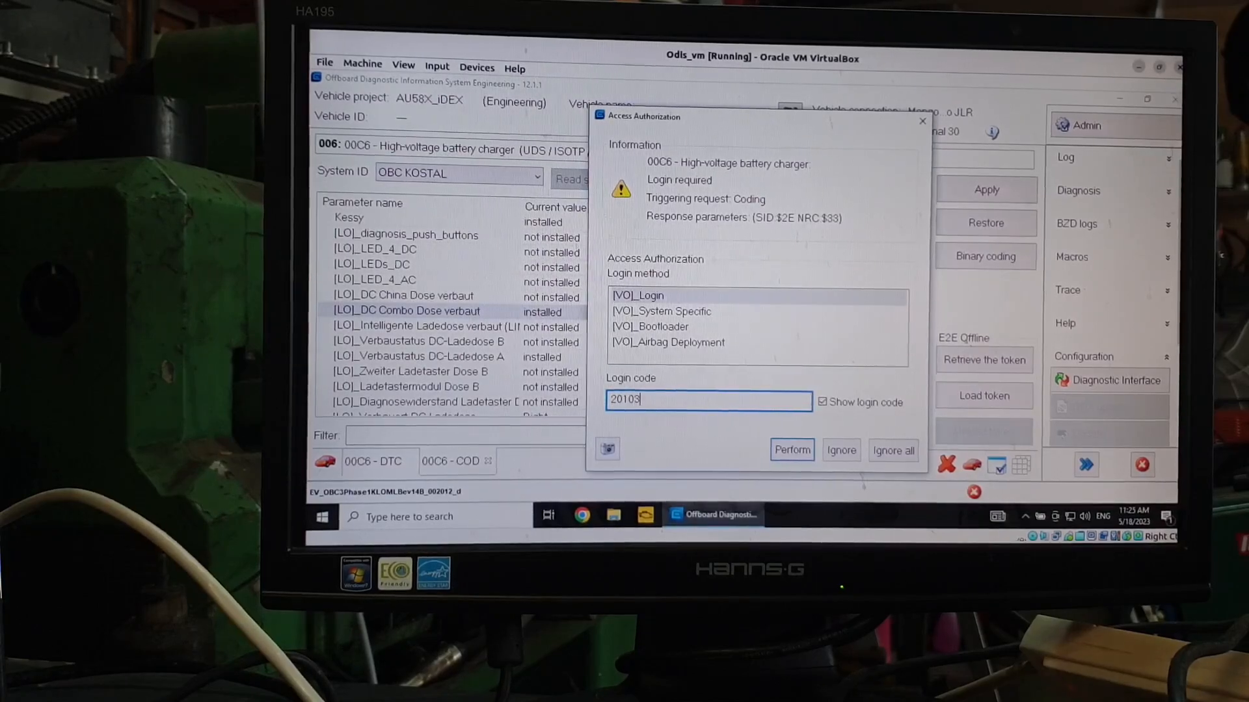
left_click(791, 450)
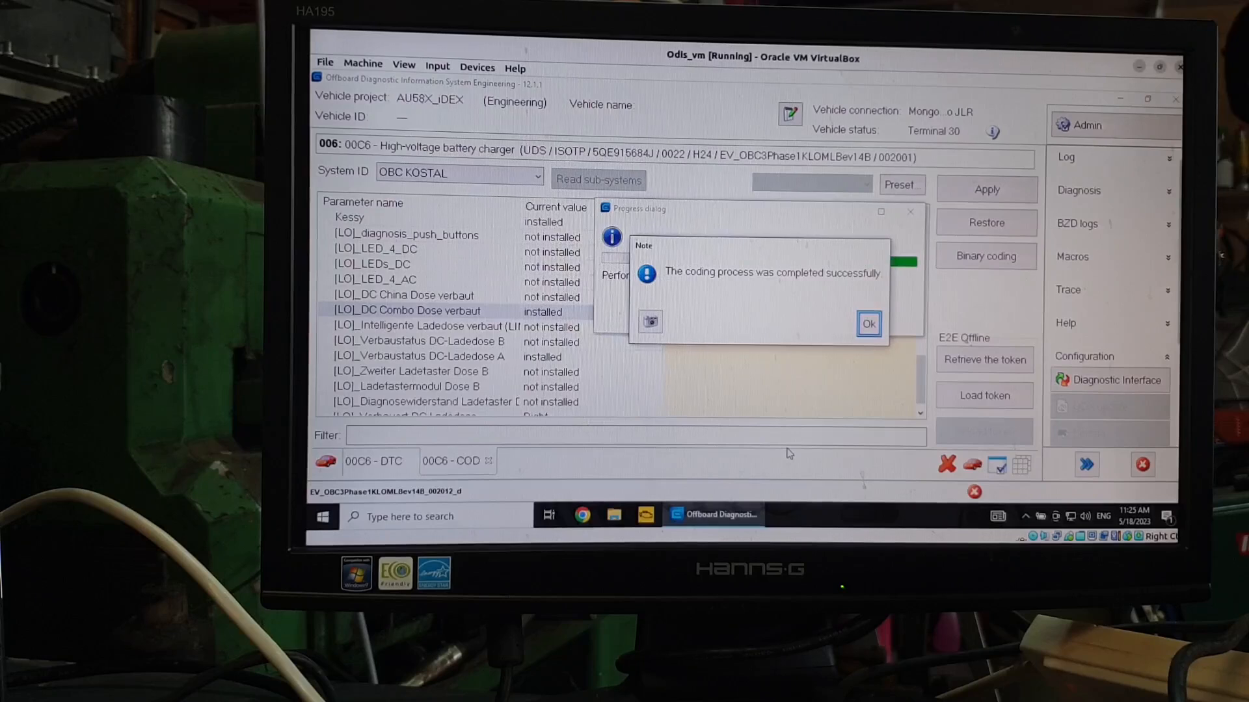
Step: Acknowledge the coding success and start clearing the charger's OBD fault memory
left_click(867, 324)
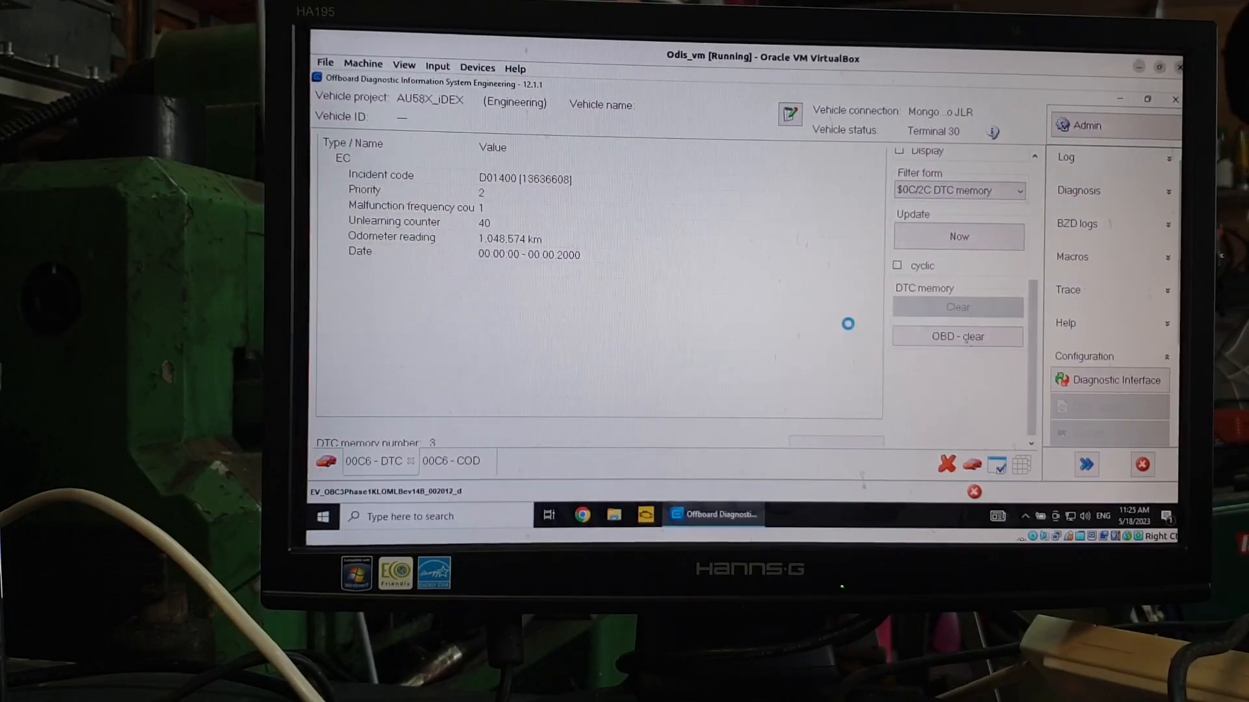
left_click(958, 336)
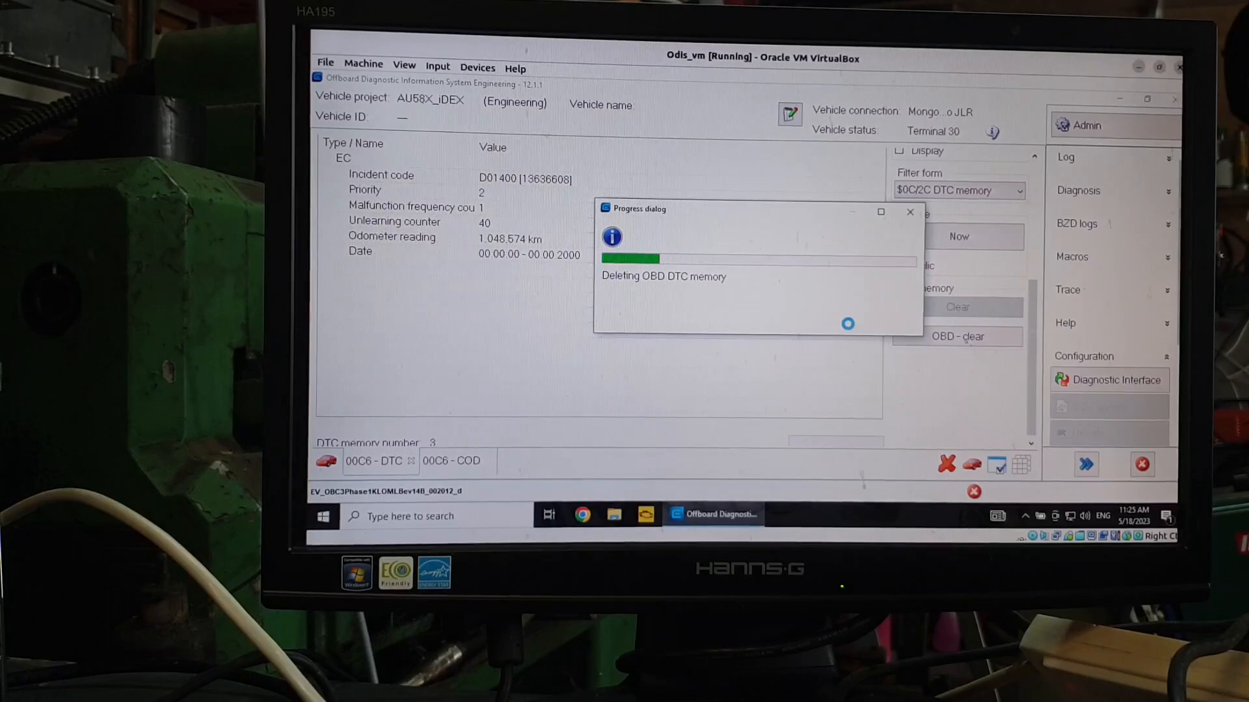